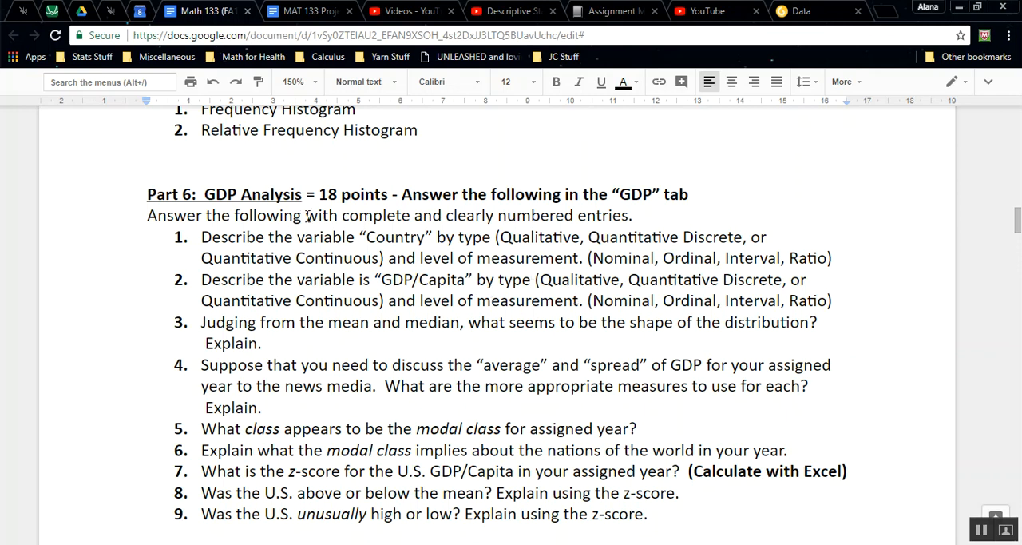
mouse_move(388, 203)
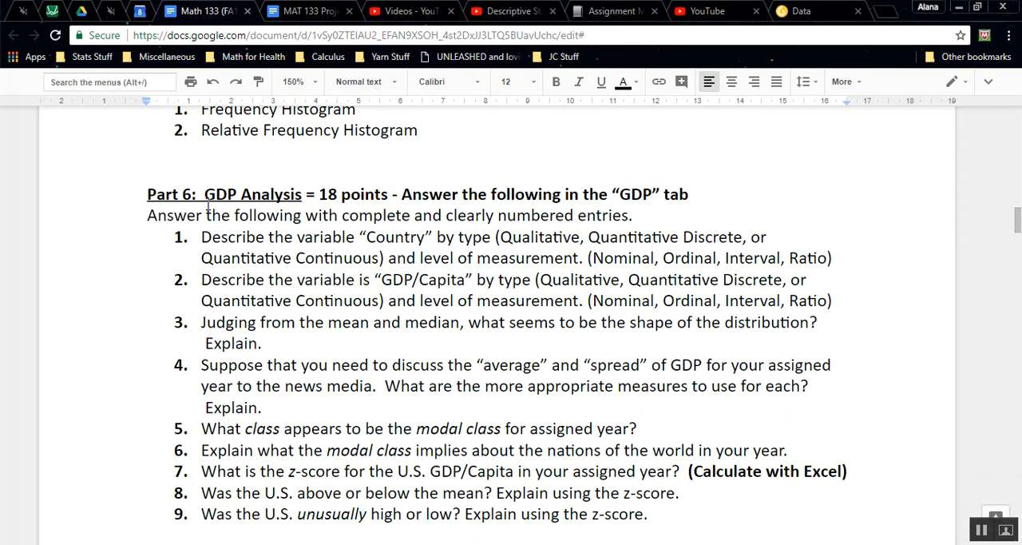
mouse_move(205, 205)
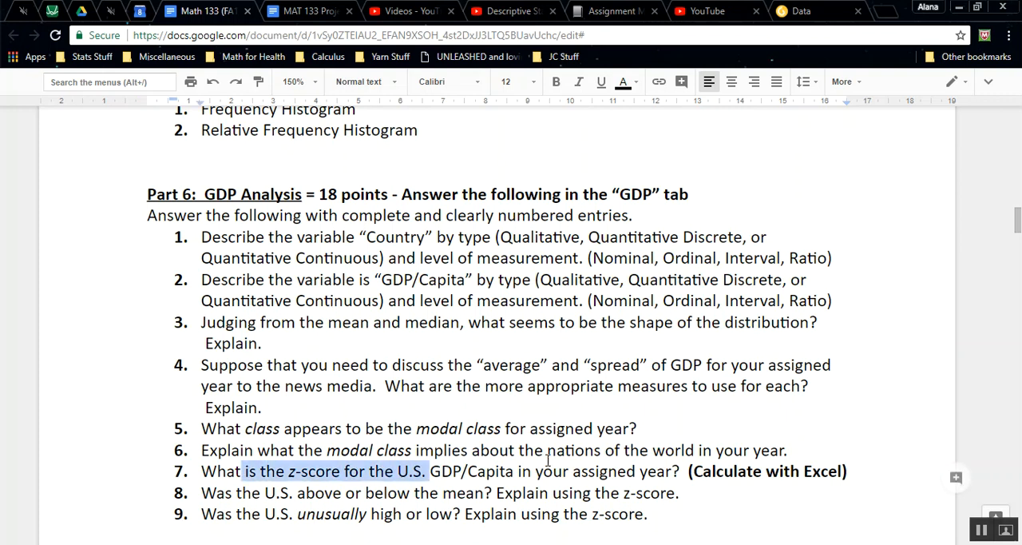
- Copy the Part 5 - GDP Graphs heading in cell O2
drag(428, 470, 850, 471)
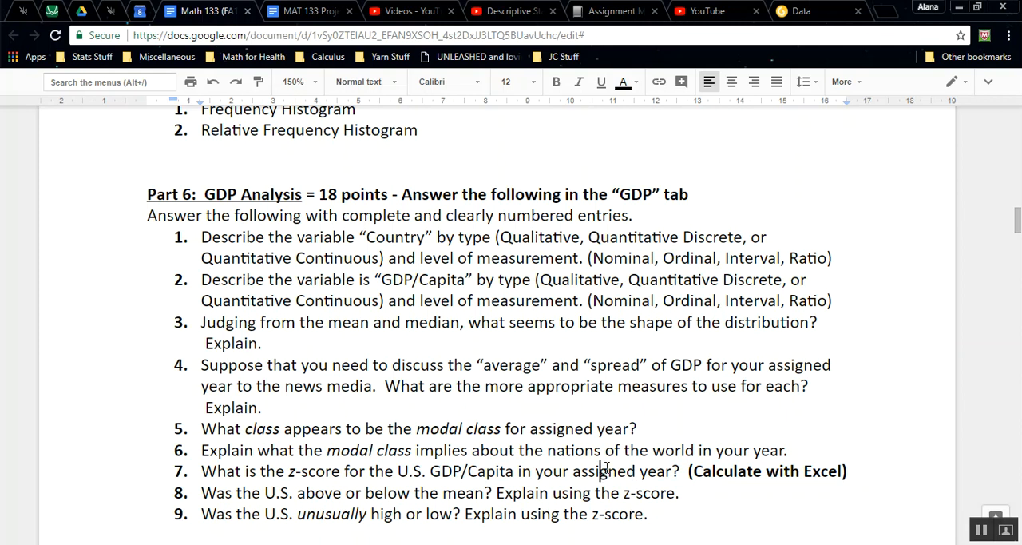
drag(601, 471, 853, 471)
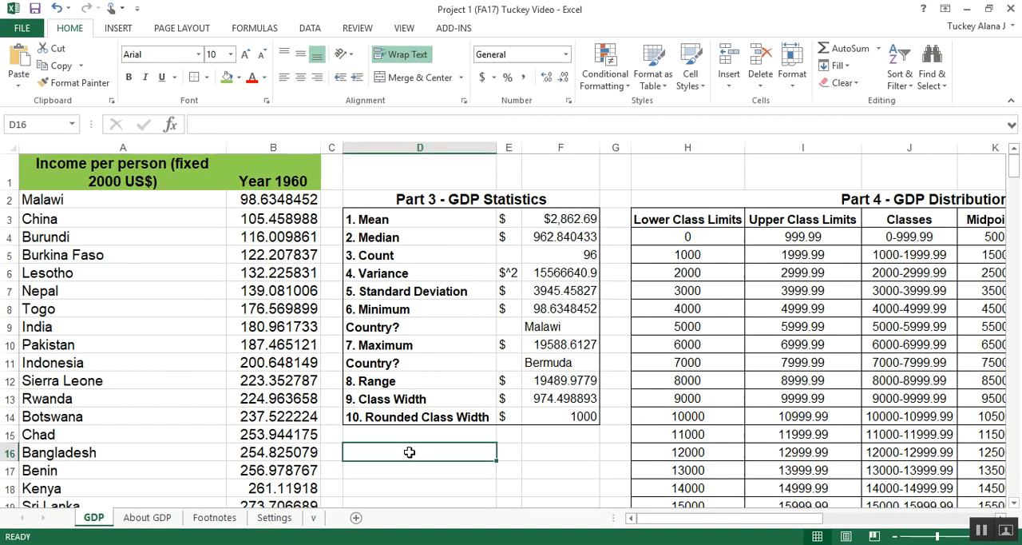
scroll(down, 3)
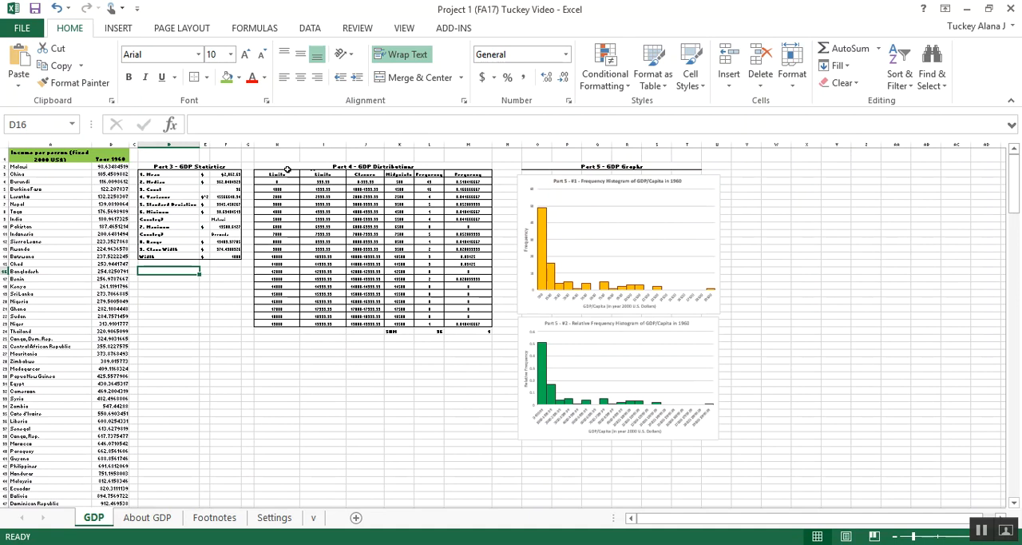
click(168, 181)
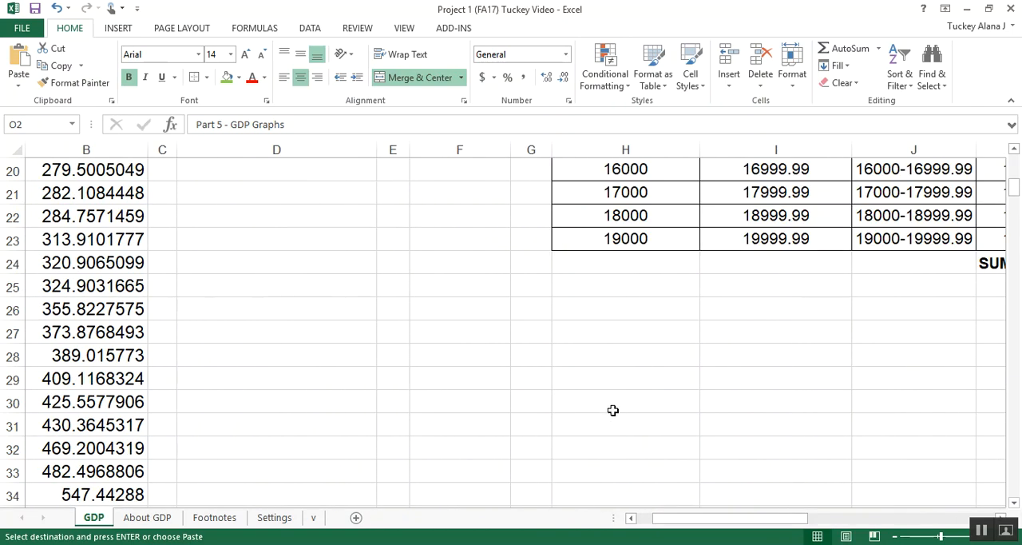
mouse_move(388, 335)
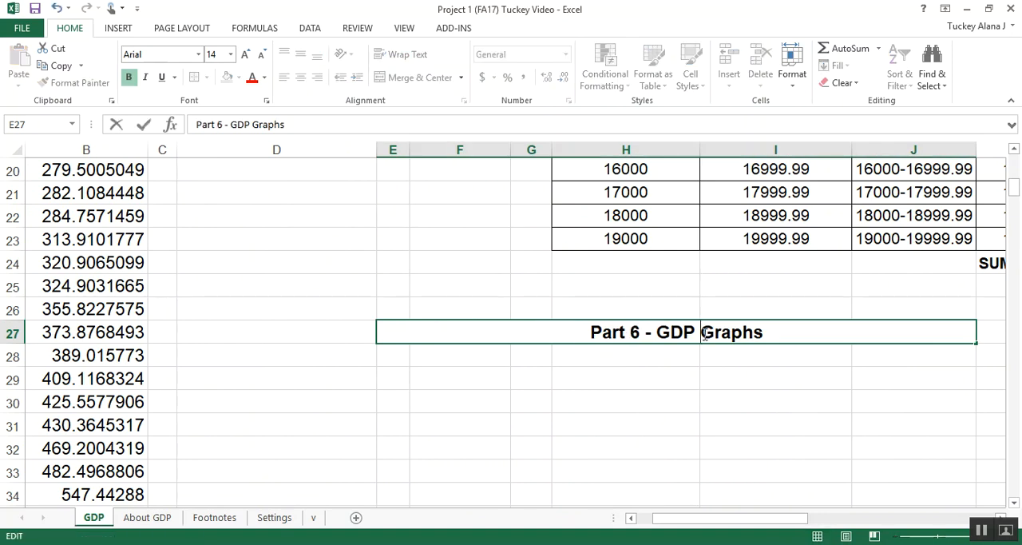
- Edit the pasted heading in E27 to read Part 6 - GDP Analysis
text(Analysis)
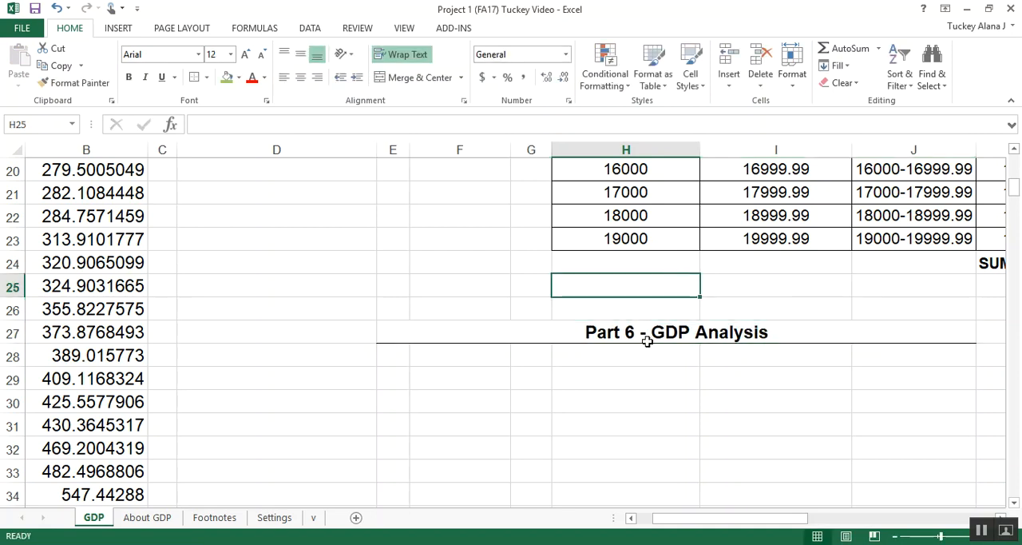
click(626, 377)
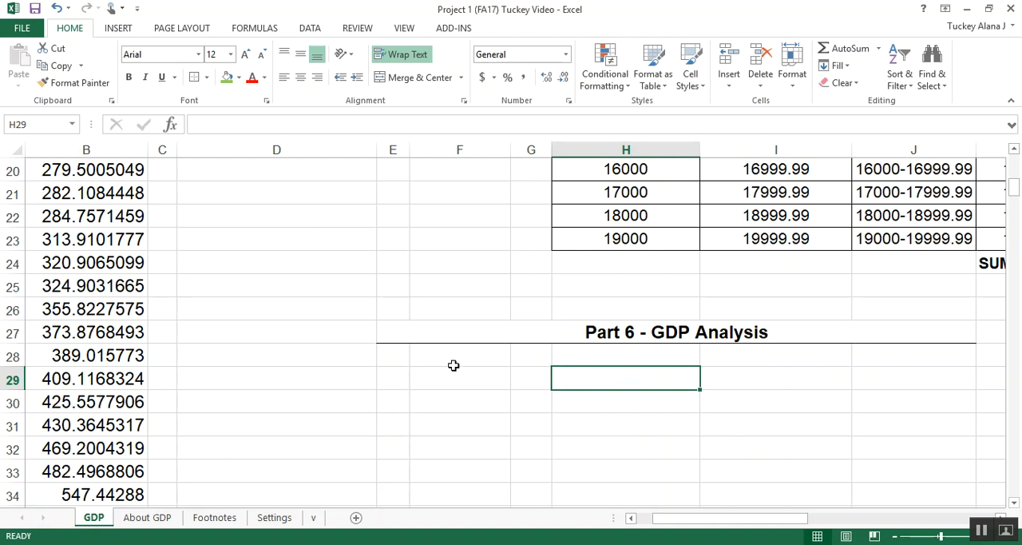
click(392, 378)
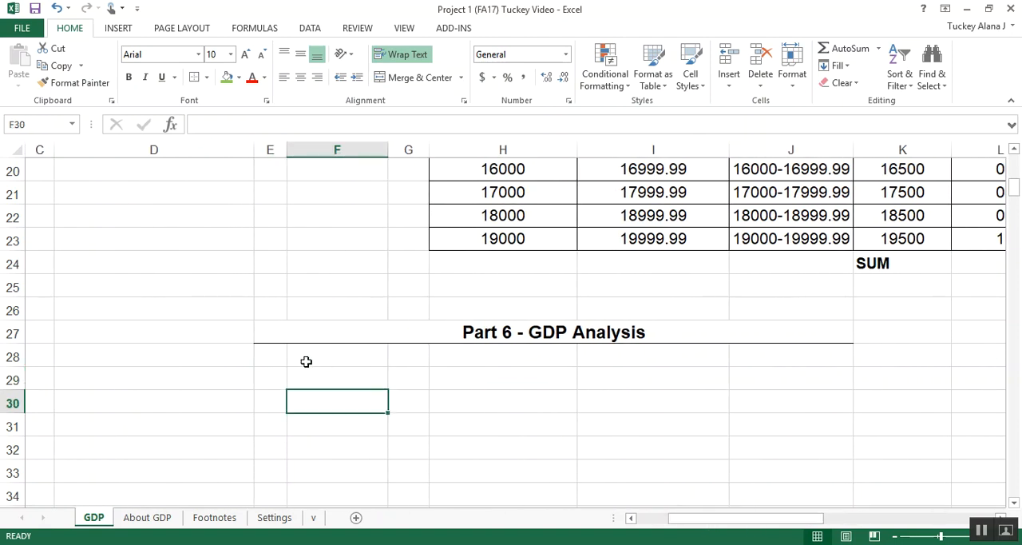
drag(336, 375, 754, 472)
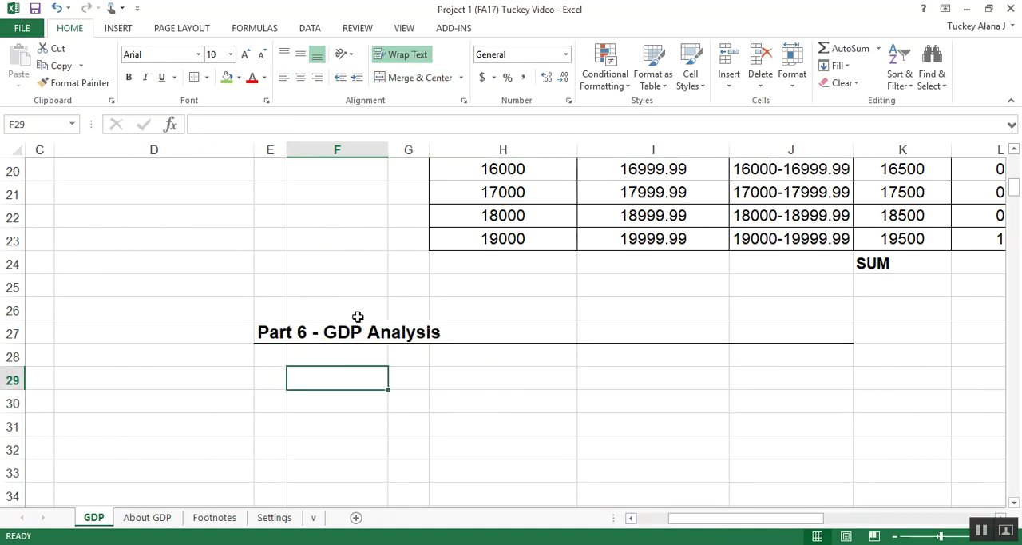
- Merge and centre the Part 6 heading across E27:J27
click(270, 333)
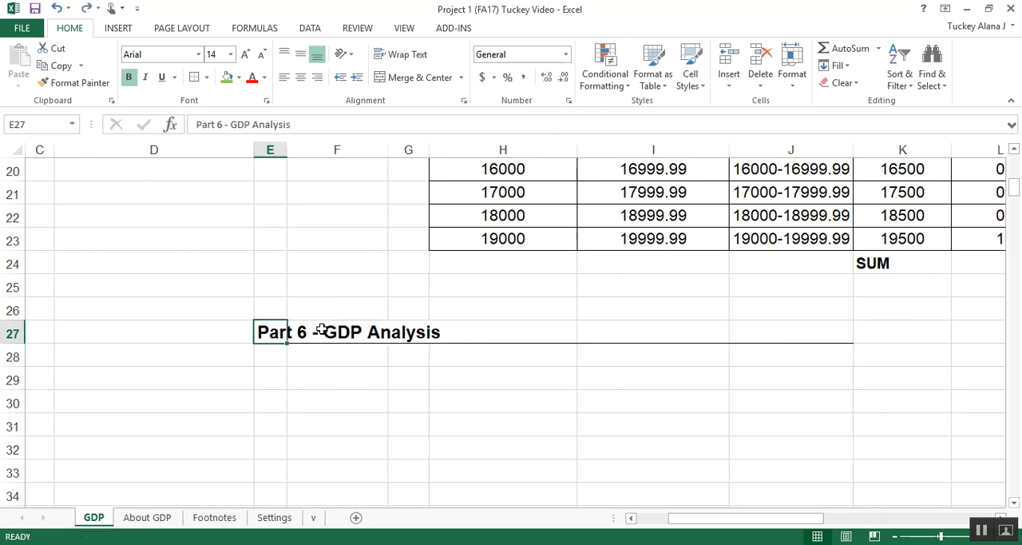
click(340, 331)
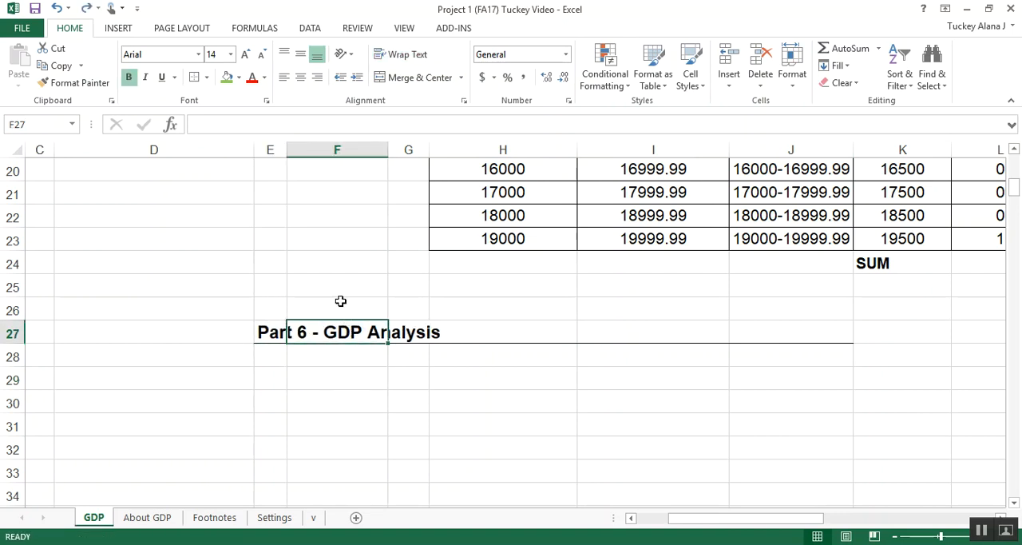
click(270, 332)
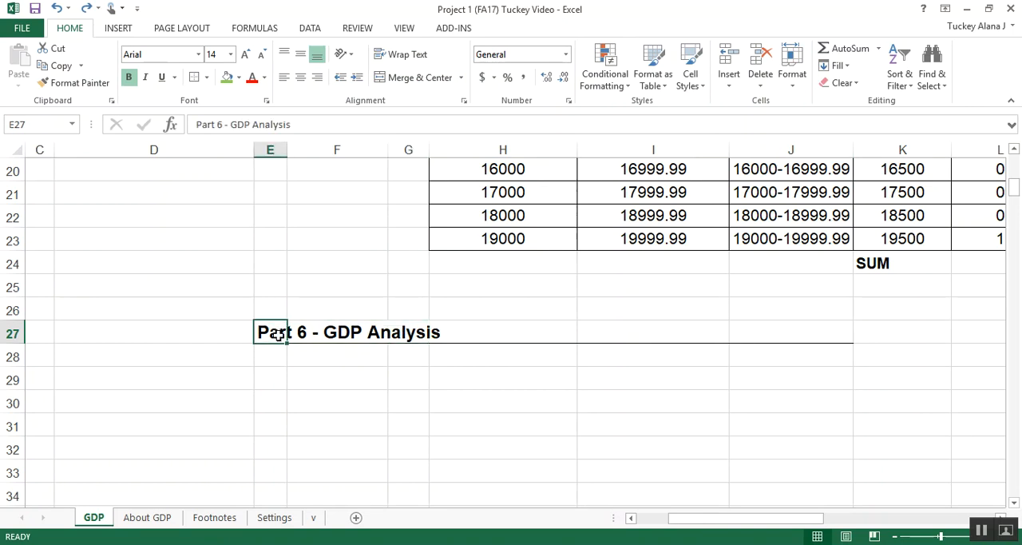
drag(270, 331, 700, 332)
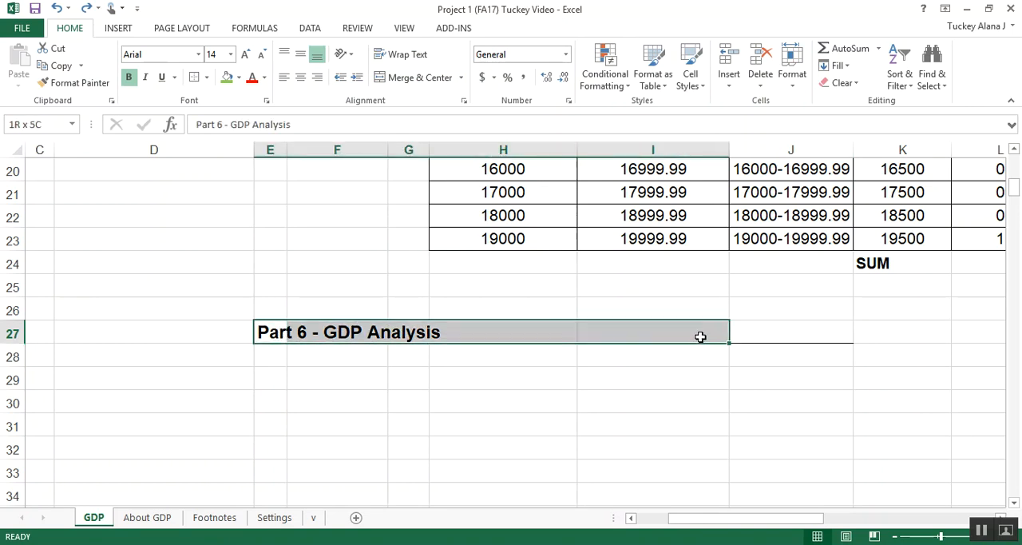
click(416, 77)
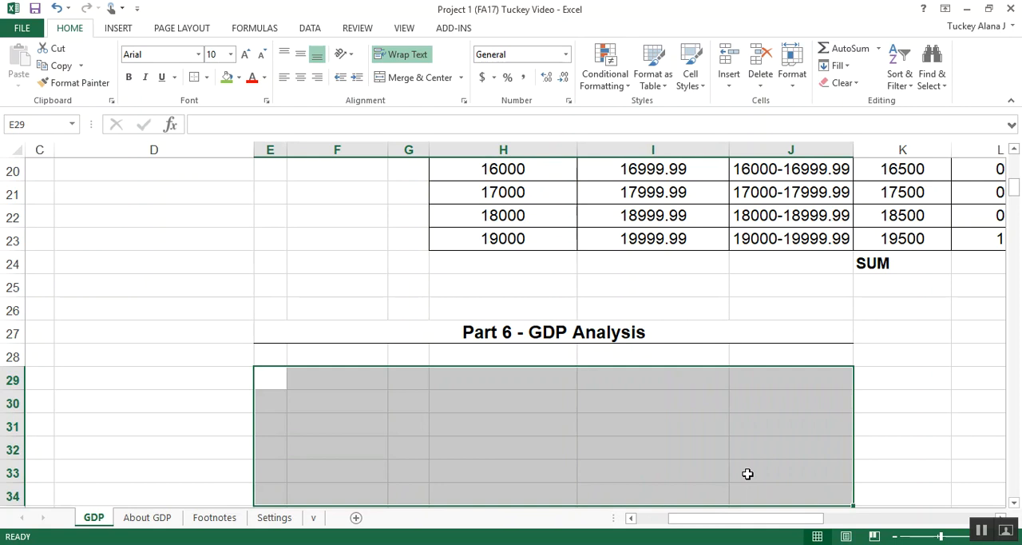
- Insert a text box below the Part 6 heading
click(337, 420)
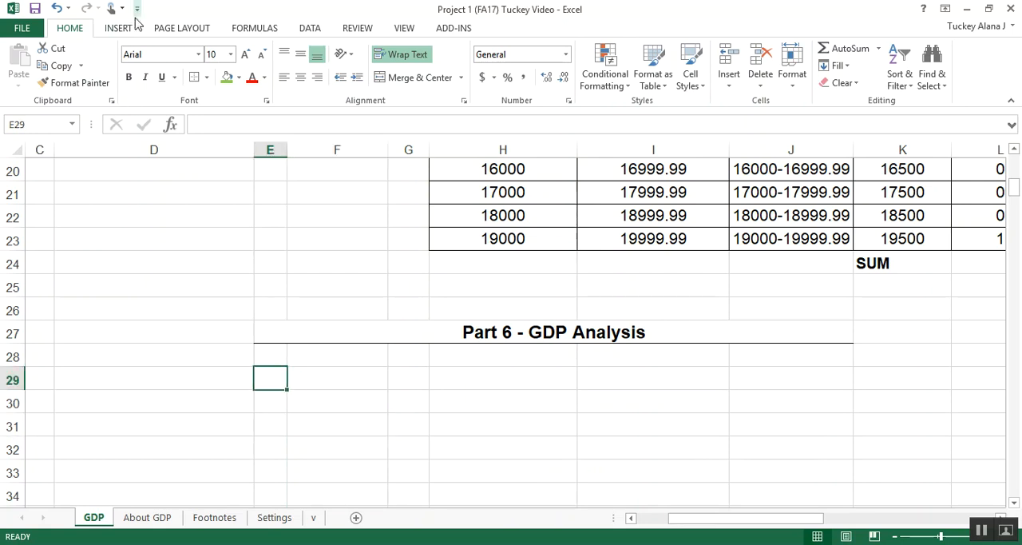
click(117, 29)
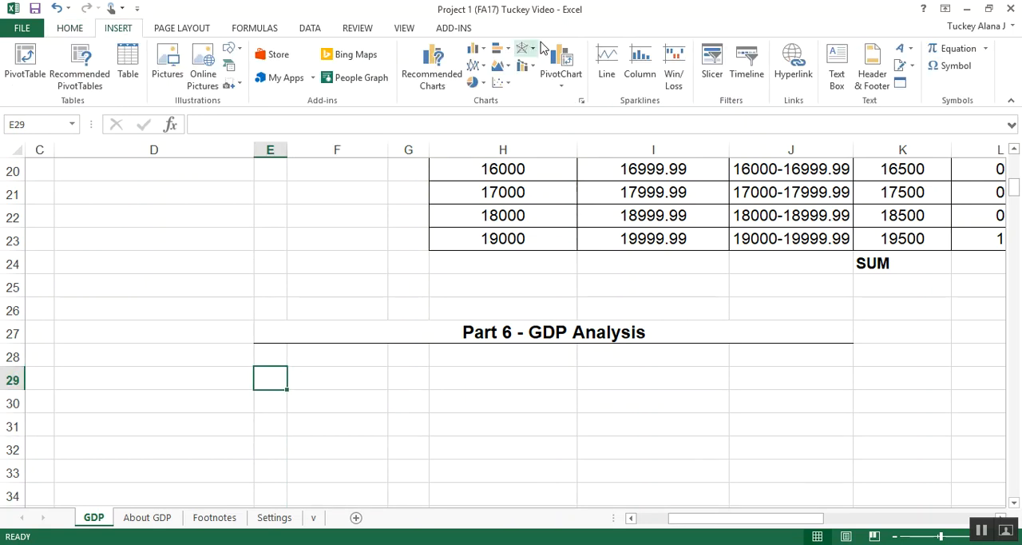
mouse_move(839, 60)
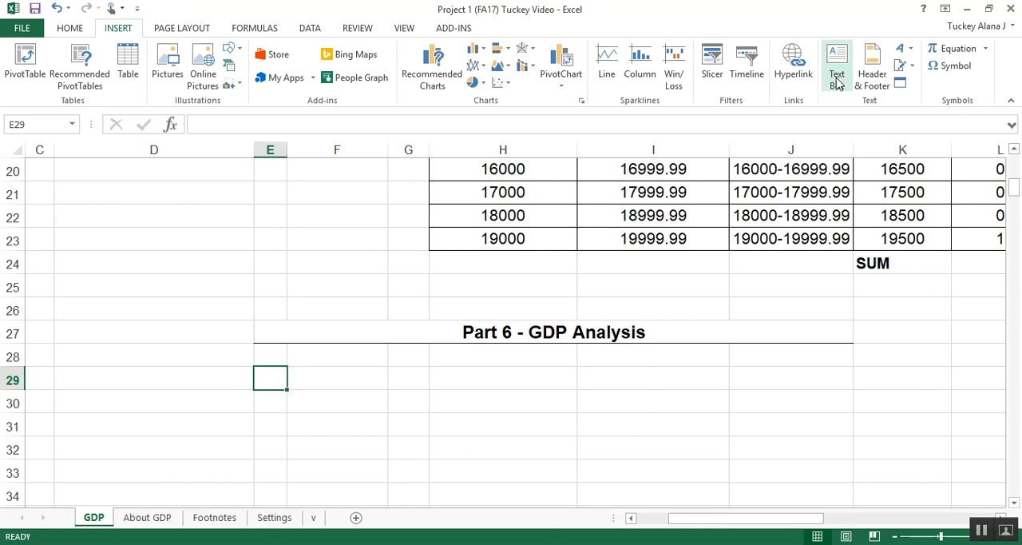
click(836, 60)
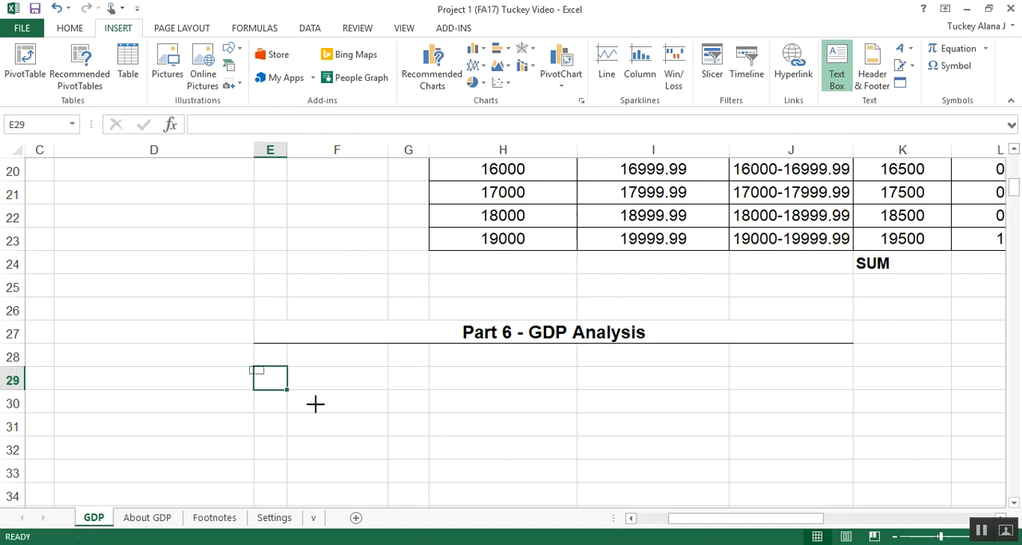
- Stretch the empty text box down to around row 48 and widen it
scroll(down, 3)
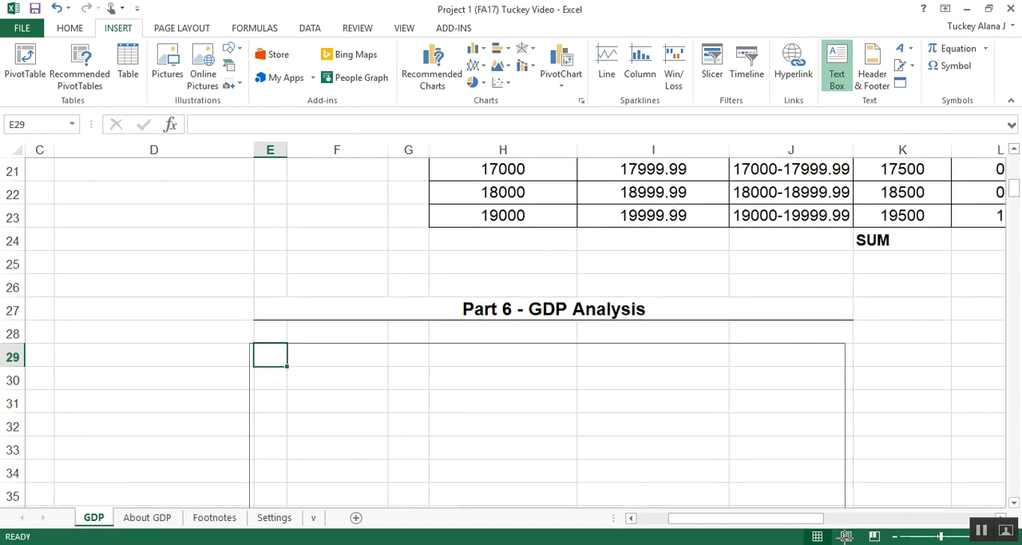
scroll(down, 3)
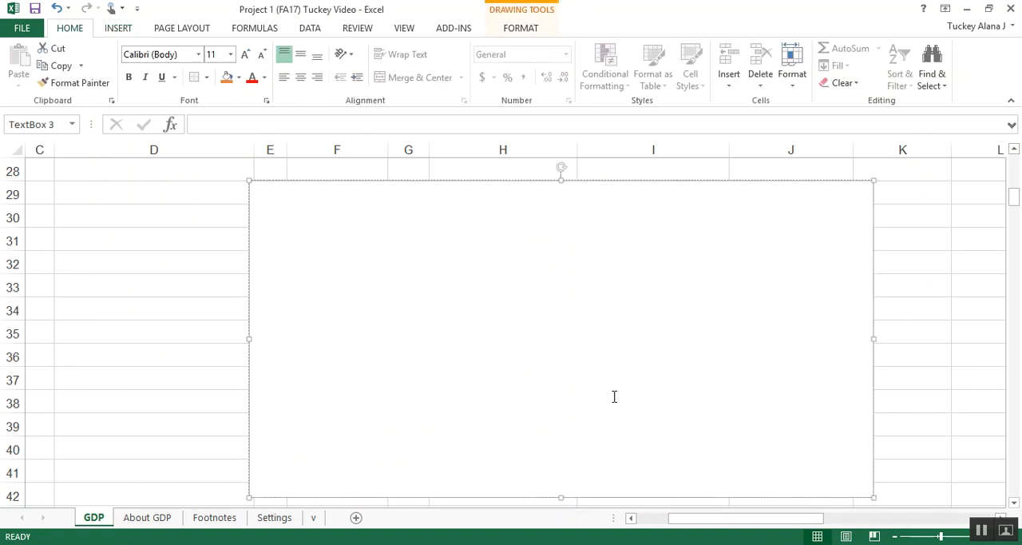
scroll(down, 3)
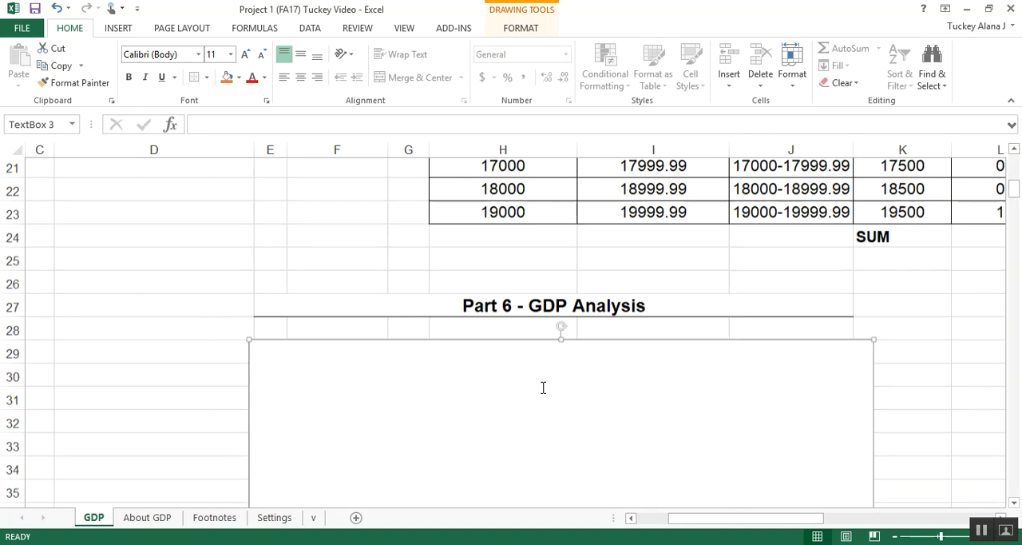
scroll(down, 3)
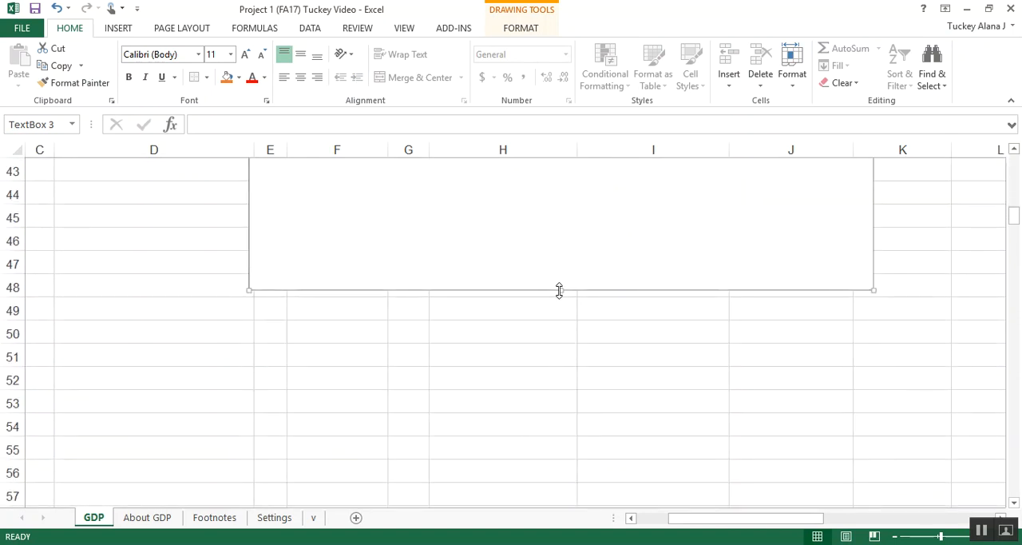
drag(559, 290, 566, 345)
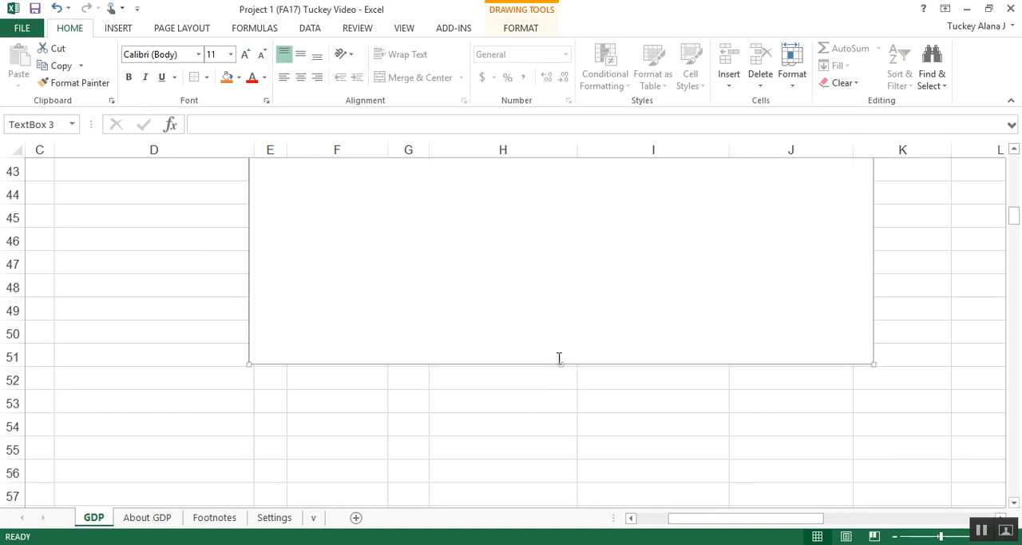
mouse_move(561, 361)
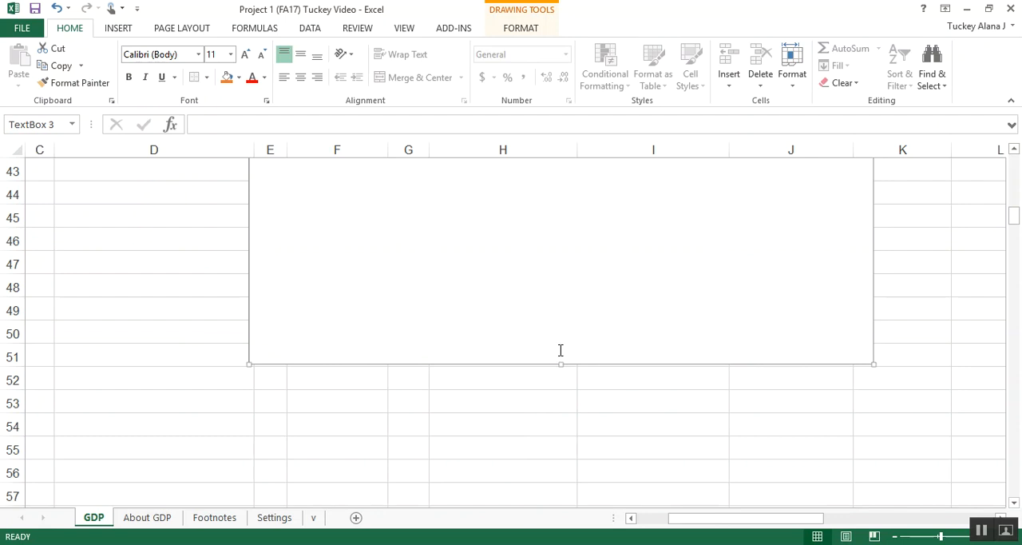
mouse_move(877, 363)
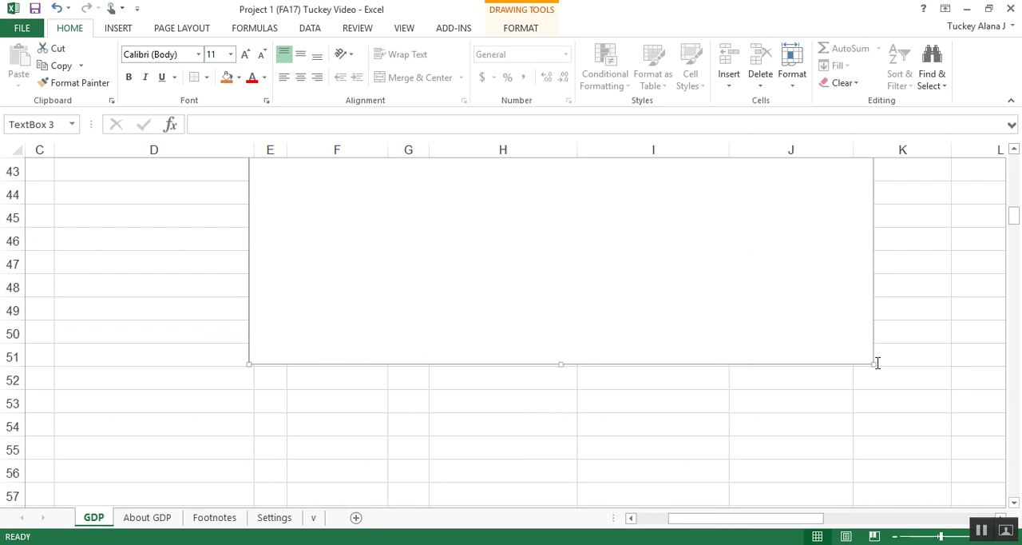
mouse_move(556, 366)
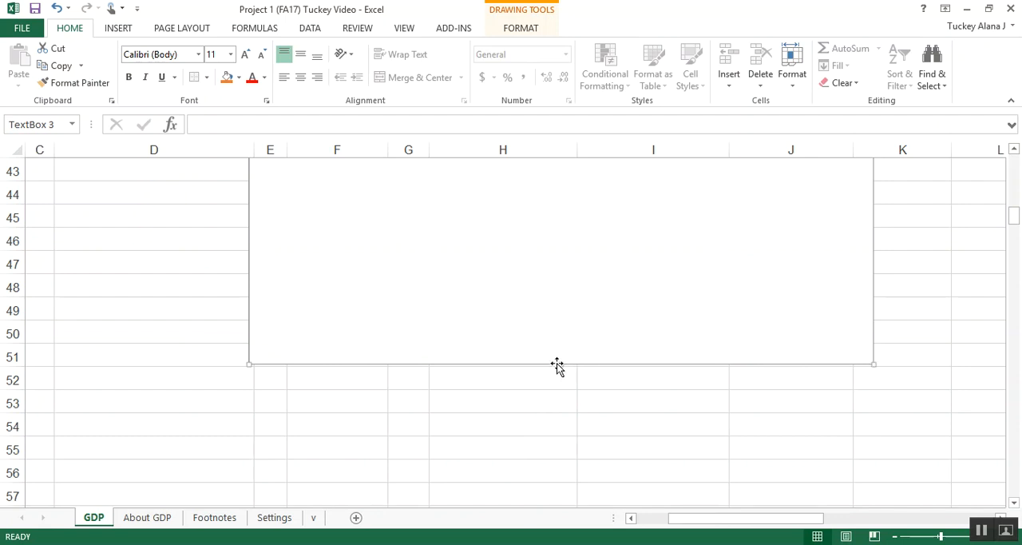
mouse_move(873, 362)
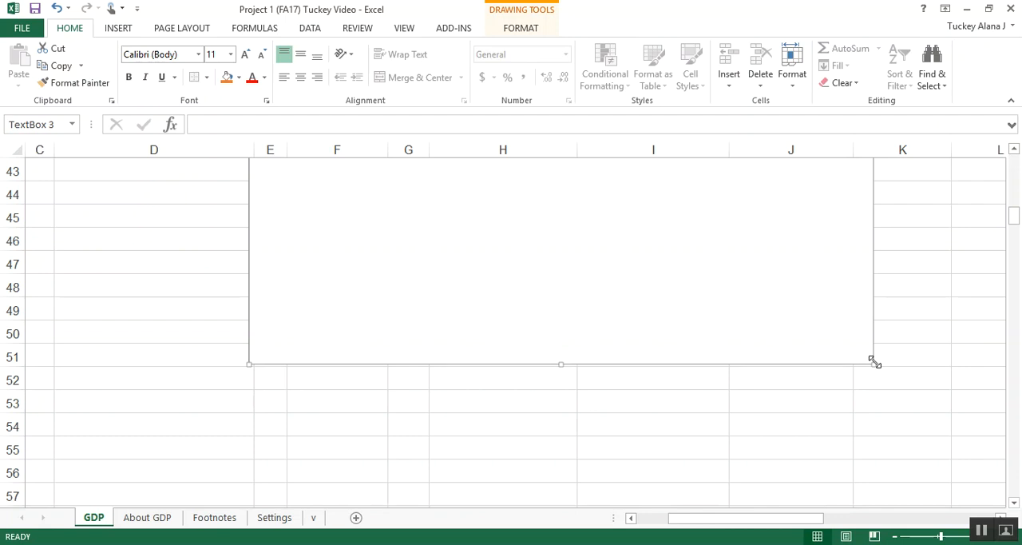
drag(875, 361, 950, 418)
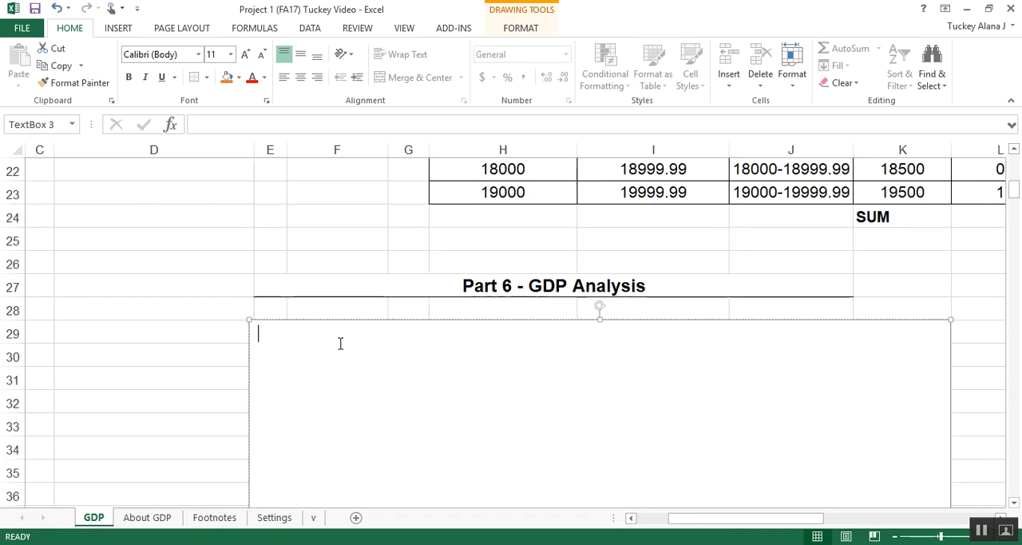
- Type numbered lines 1. through 7. in the text box and bold the numbers
text(1. bsidasifbsao)
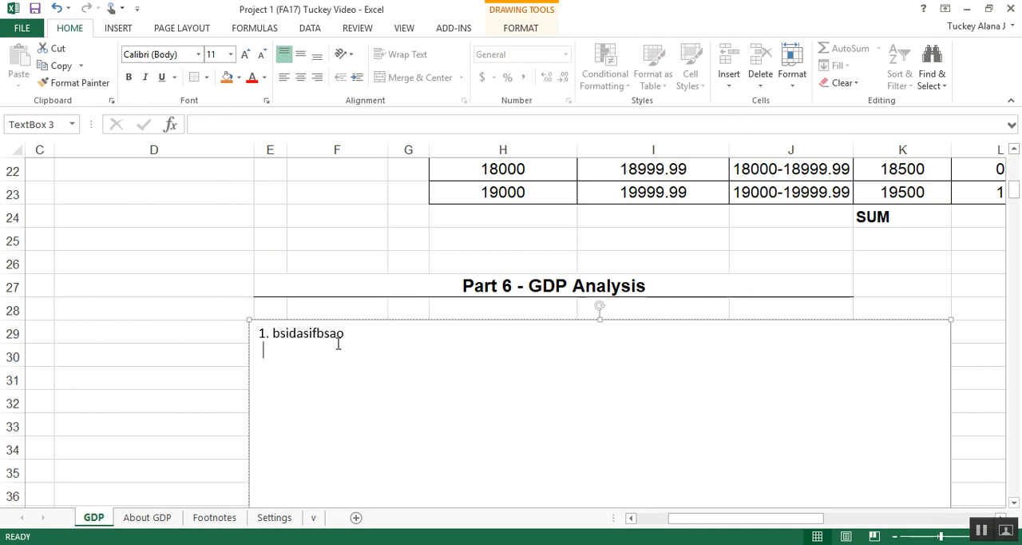
text(2. absfoasubfoab)
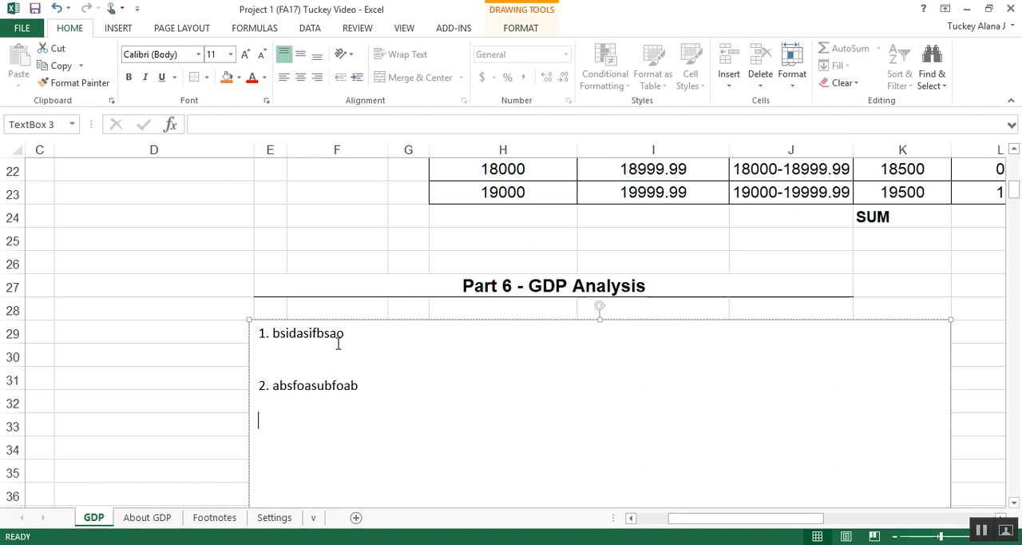
text(3.)
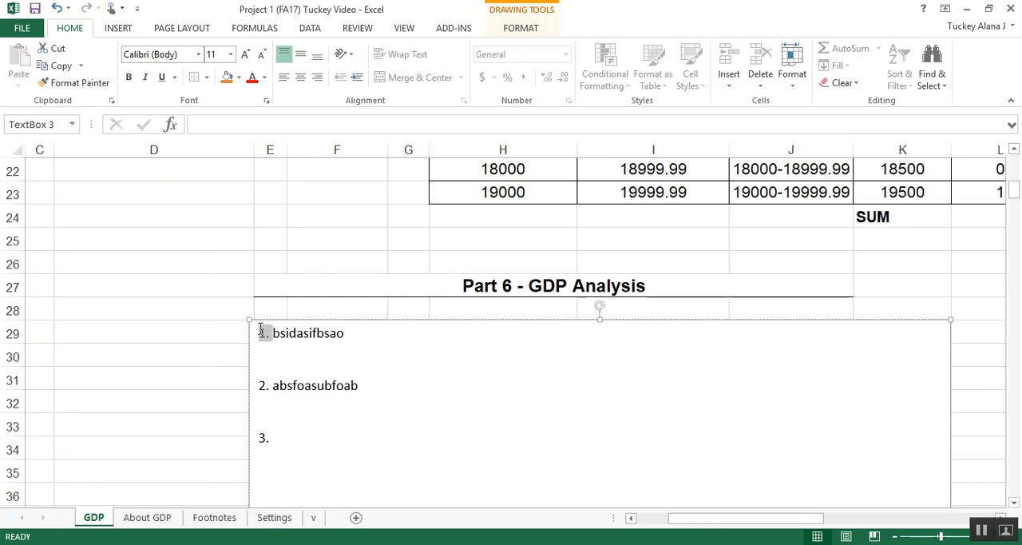
double_click(307, 333)
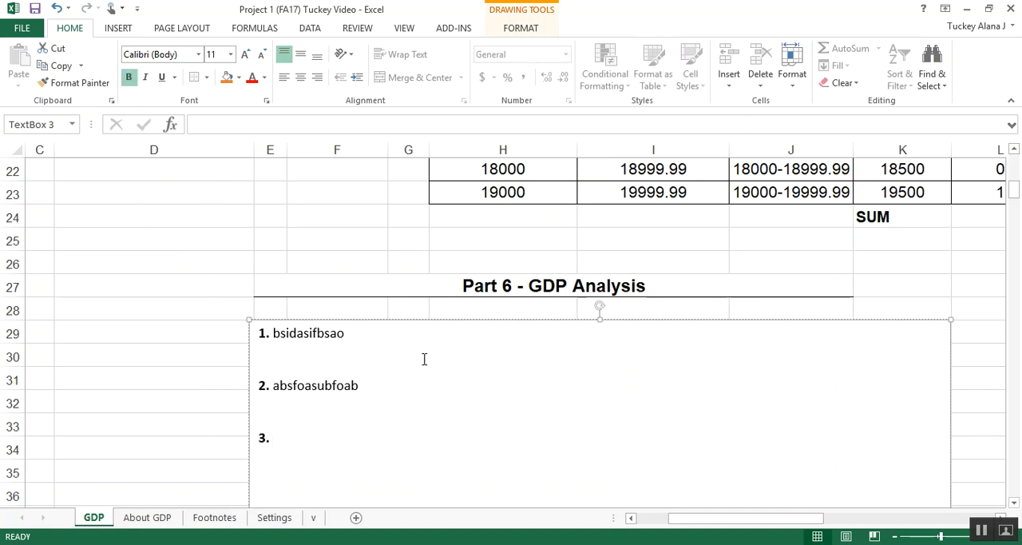
scroll(down, 3)
text(4.)
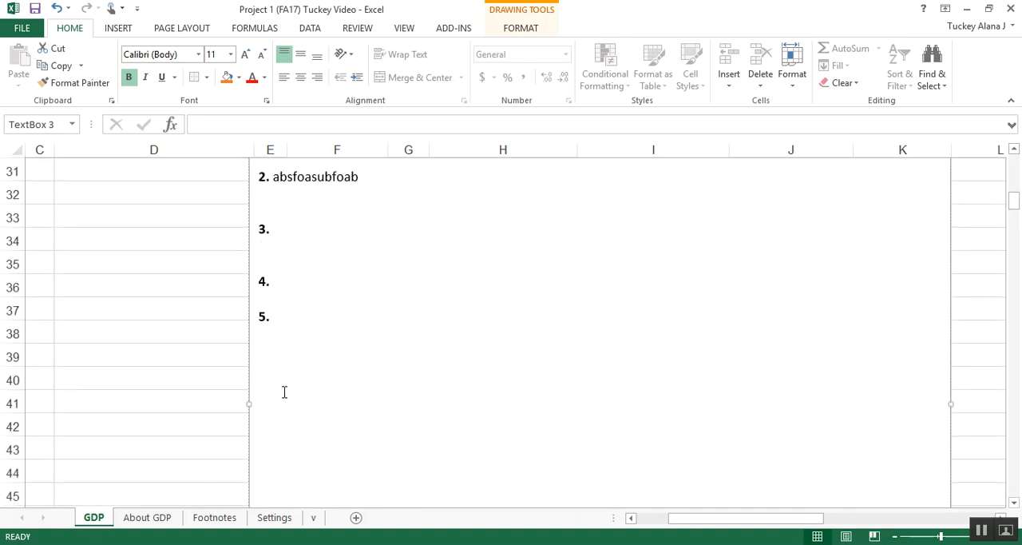
text(6.)
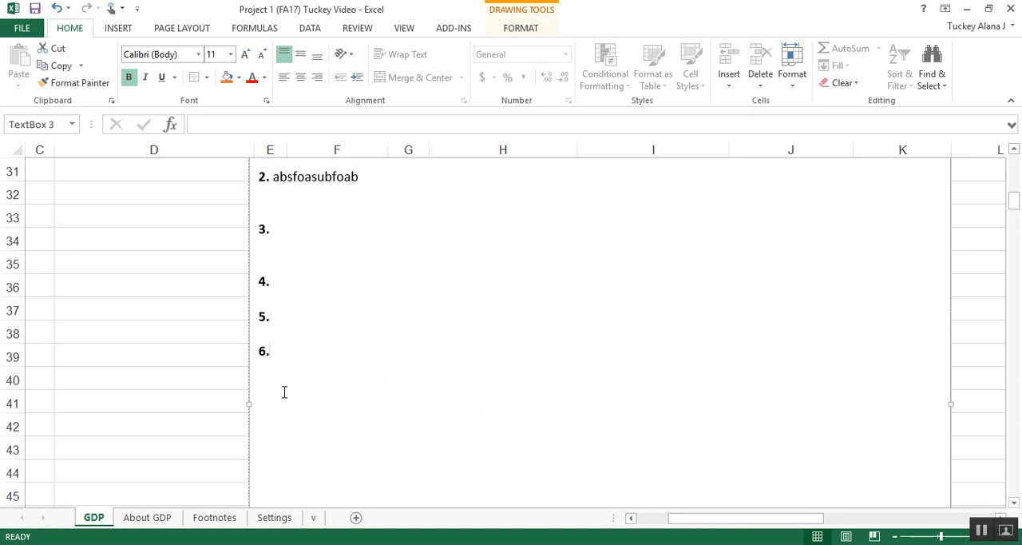
mouse_move(260, 333)
text(7.)
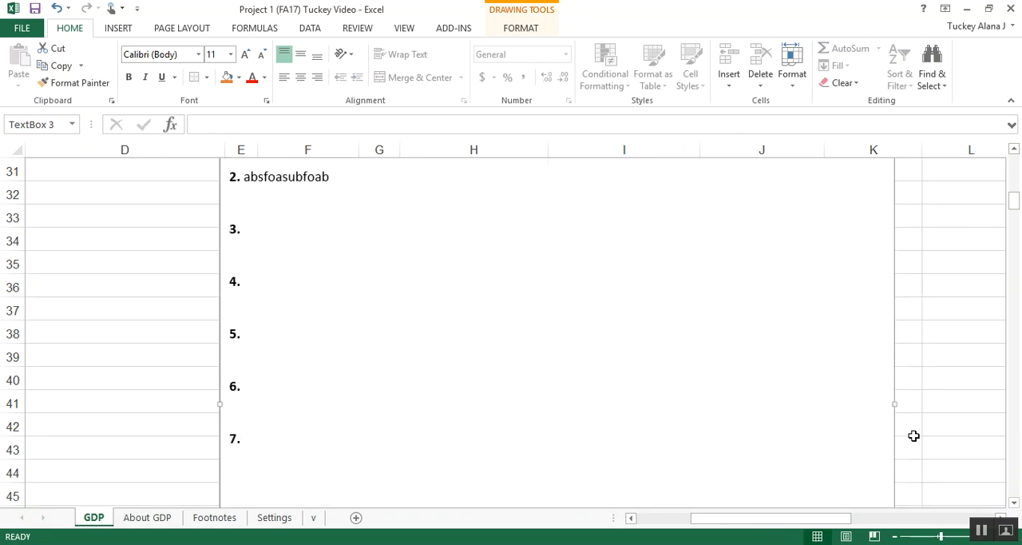
- Write item 7 as 'Z-score = [placeholder] is ... (see cell L42)'
click(962, 447)
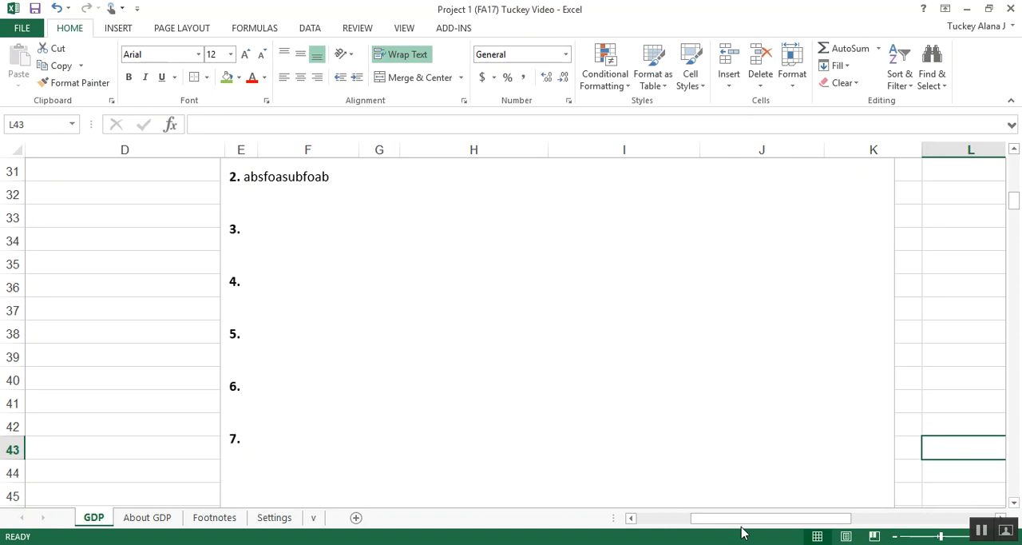
mouse_move(253, 428)
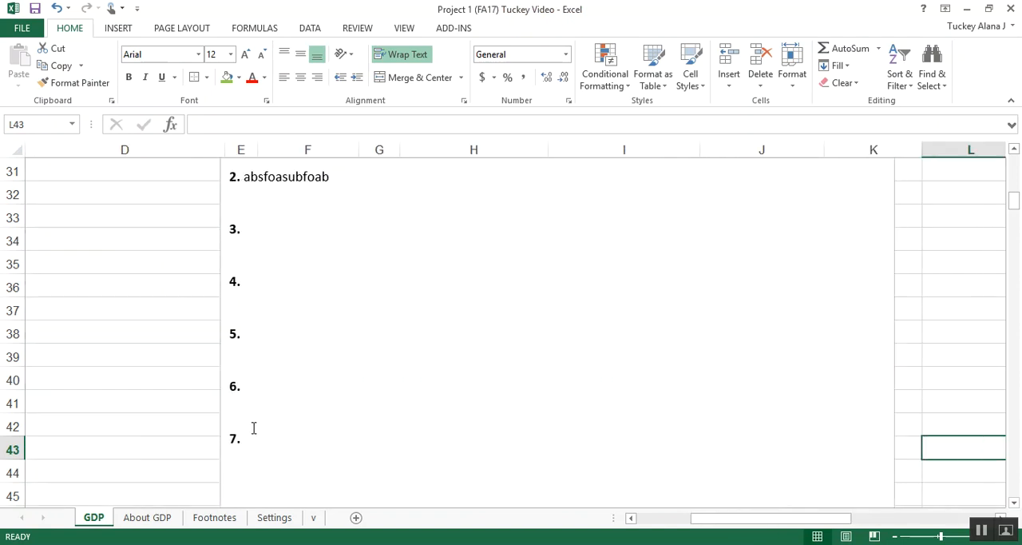
click(238, 437)
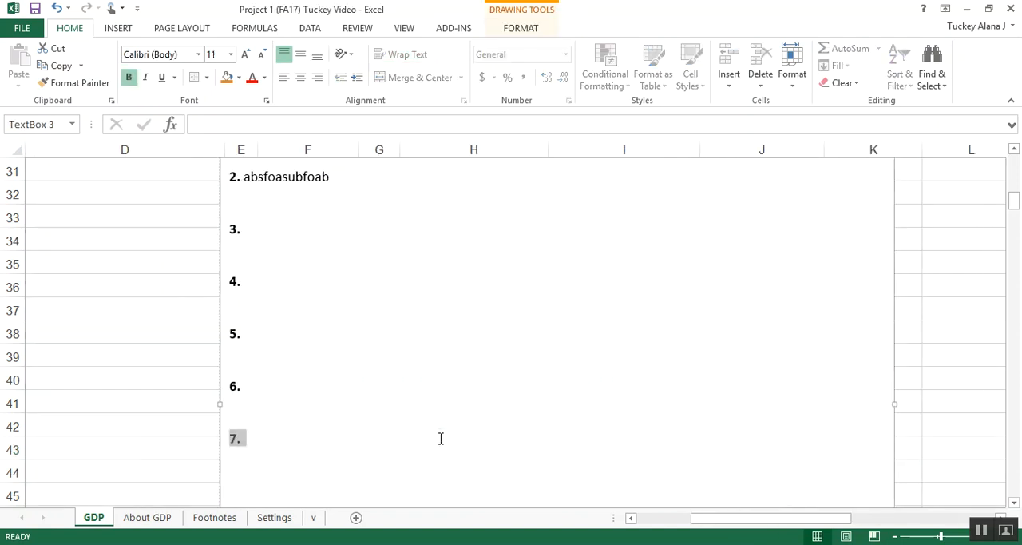
text(as)
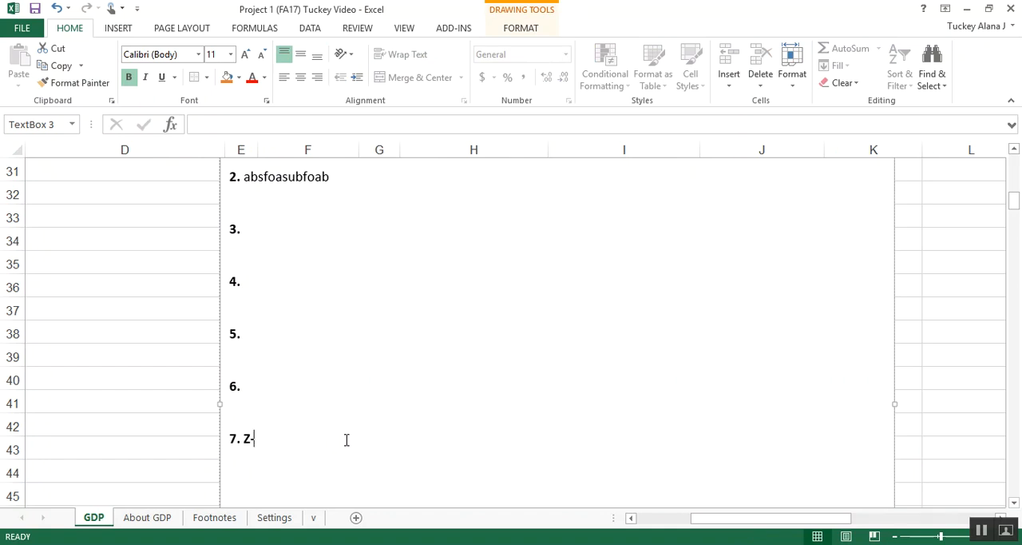
text(-score =)
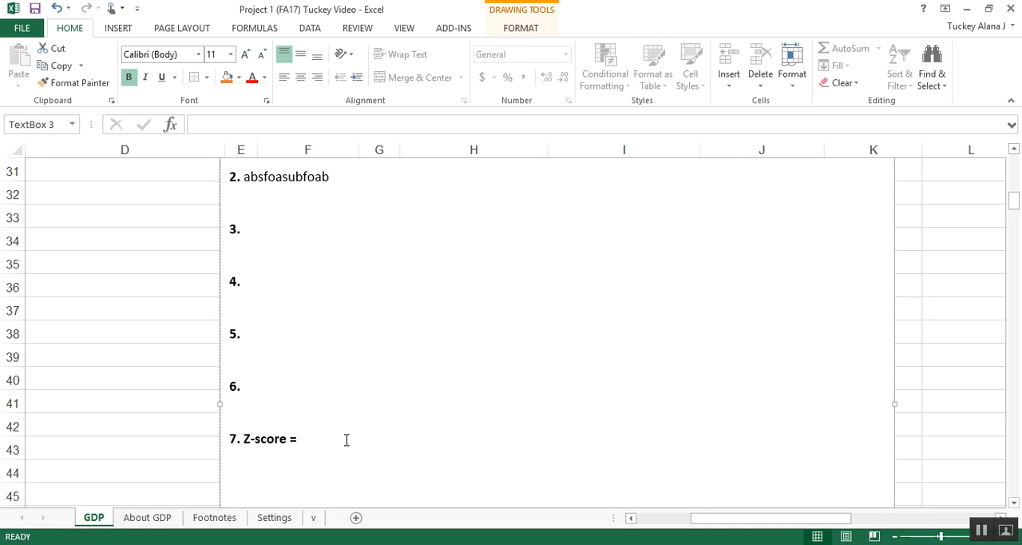
text(asdasd is)
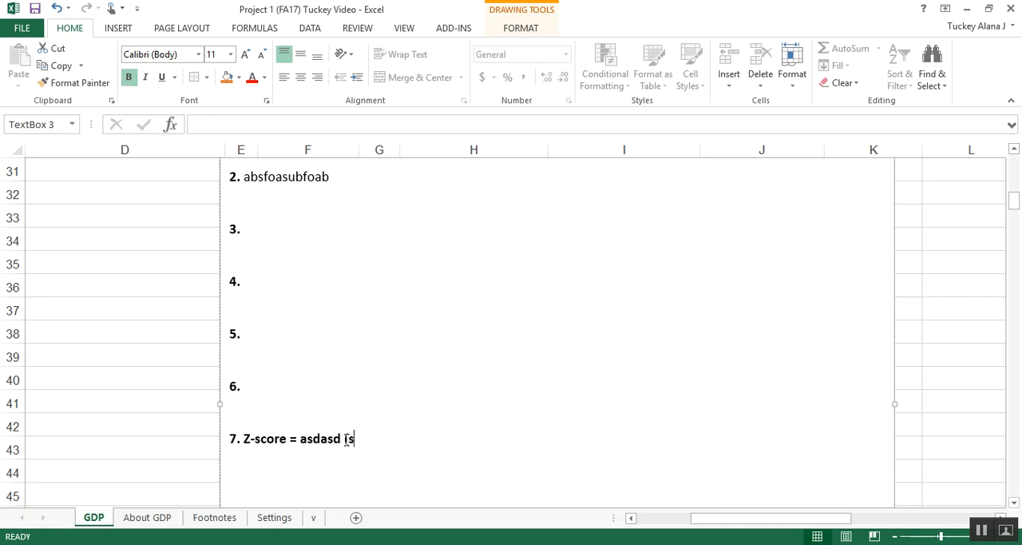
text(ee cell)
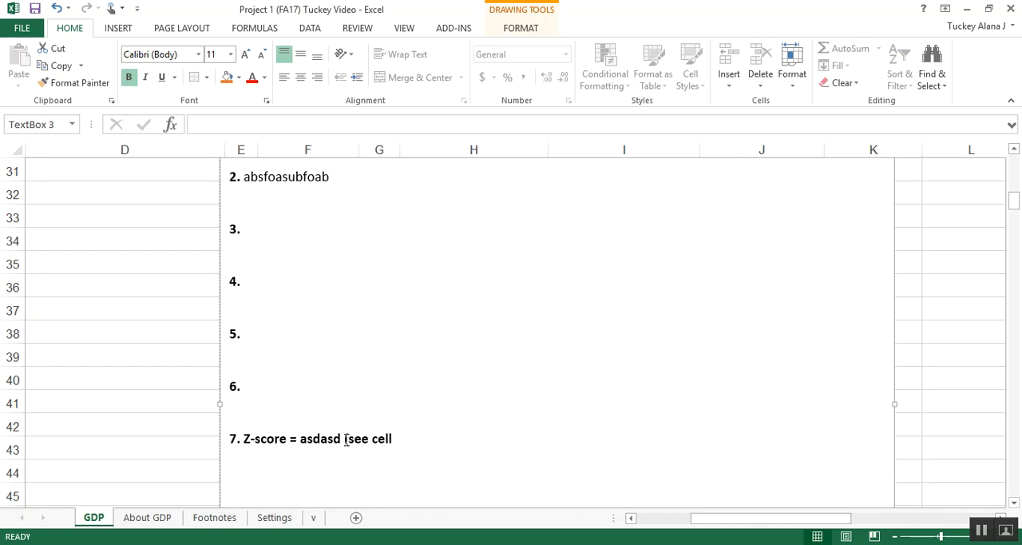
text(L41)
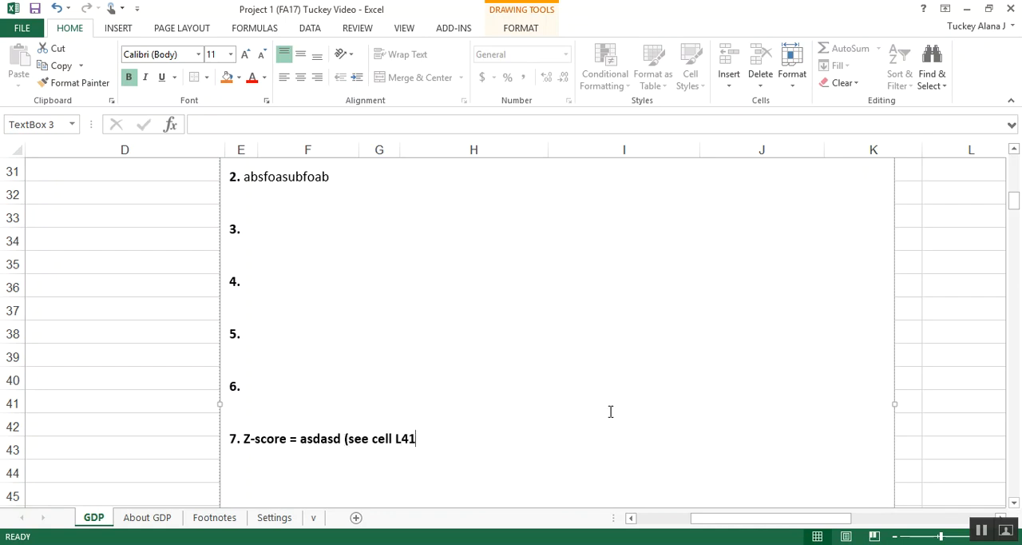
- Select cell L42 to hold the Z-score result
click(942, 418)
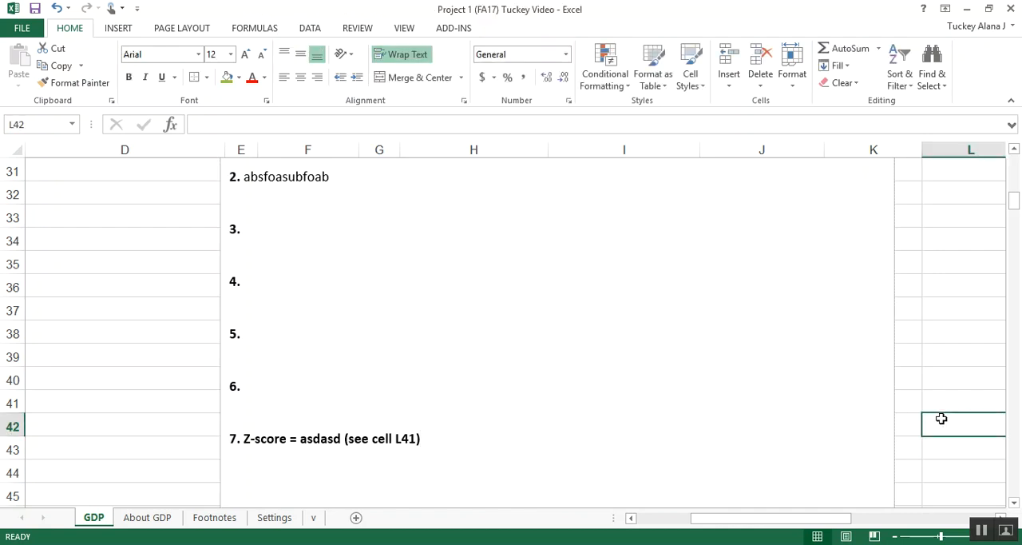
click(947, 401)
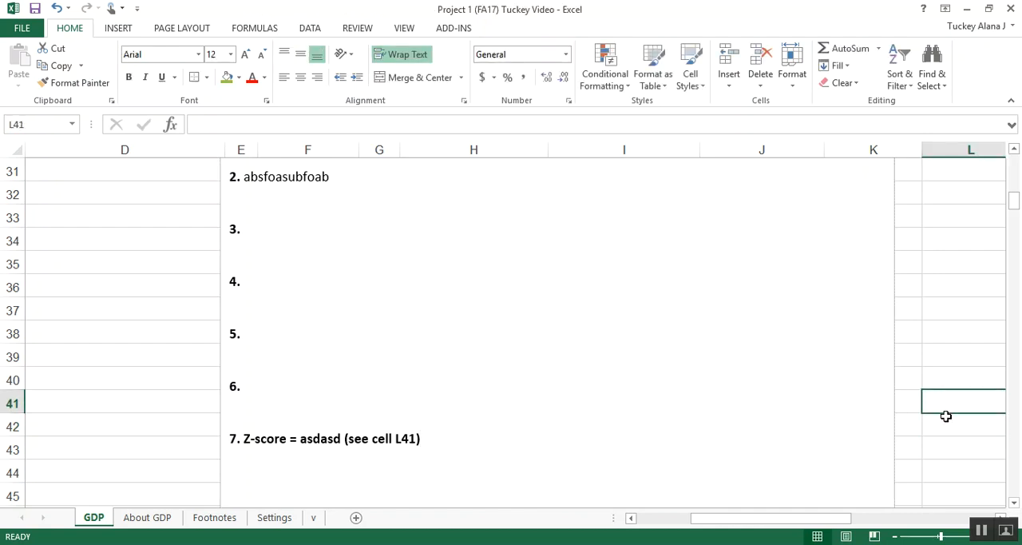
click(964, 439)
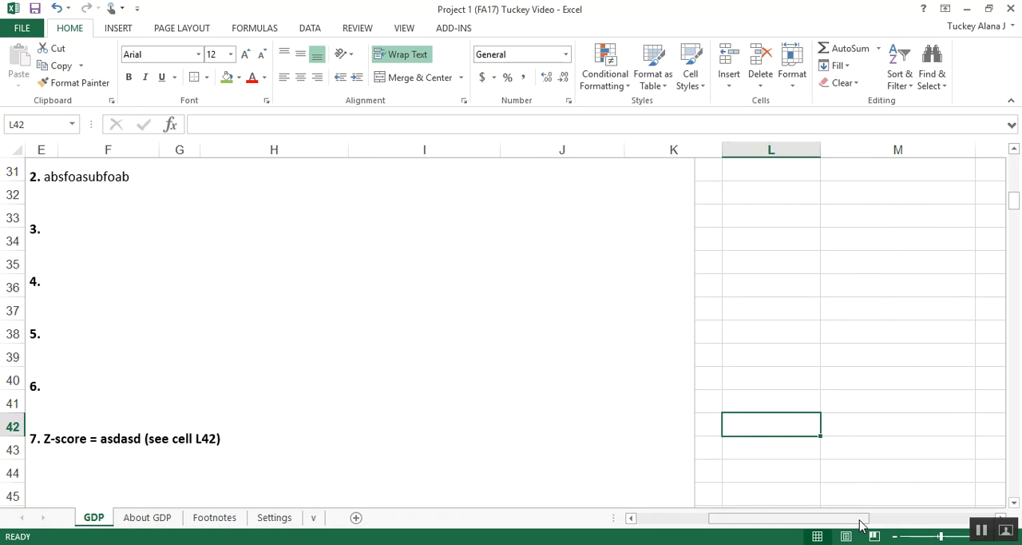
- Build the formula =(B96-F3)/F7 in L42 from US GDP, mean and standard deviation
text(=)
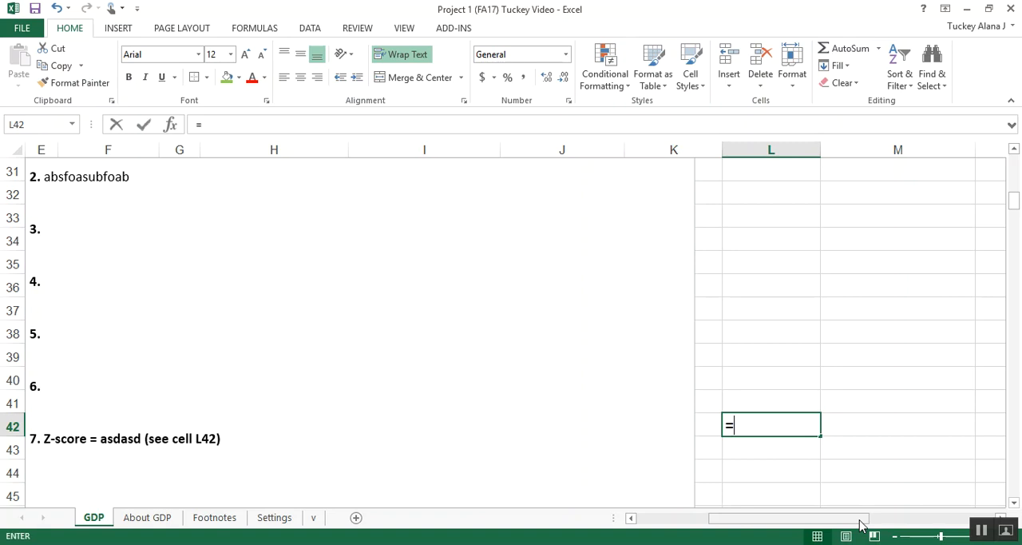
text(()
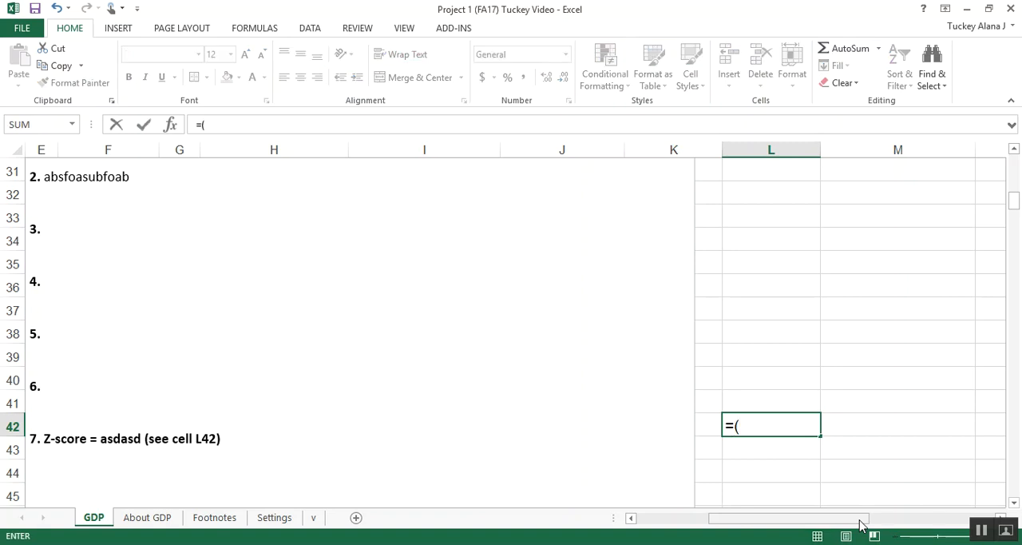
scroll(left, 3)
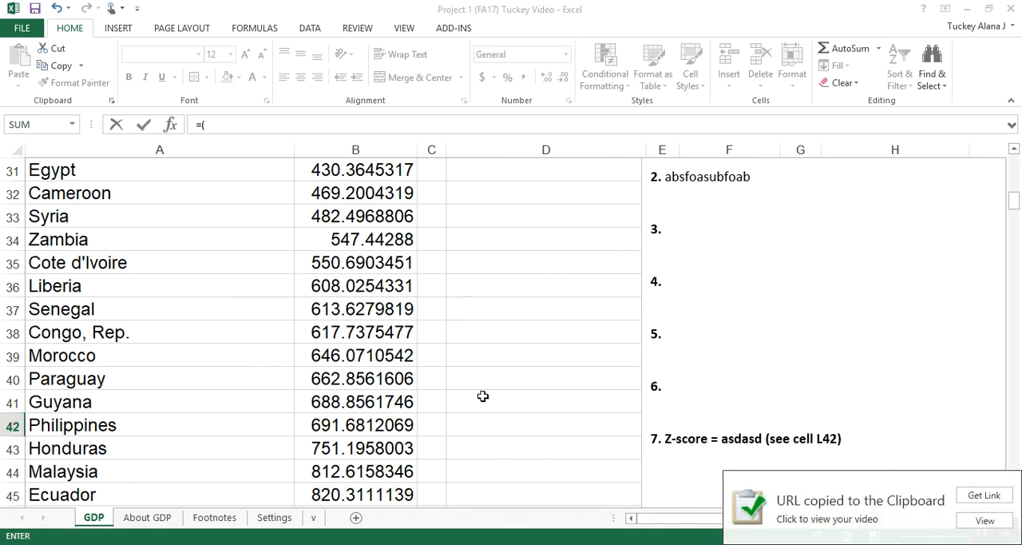
scroll(down, 3)
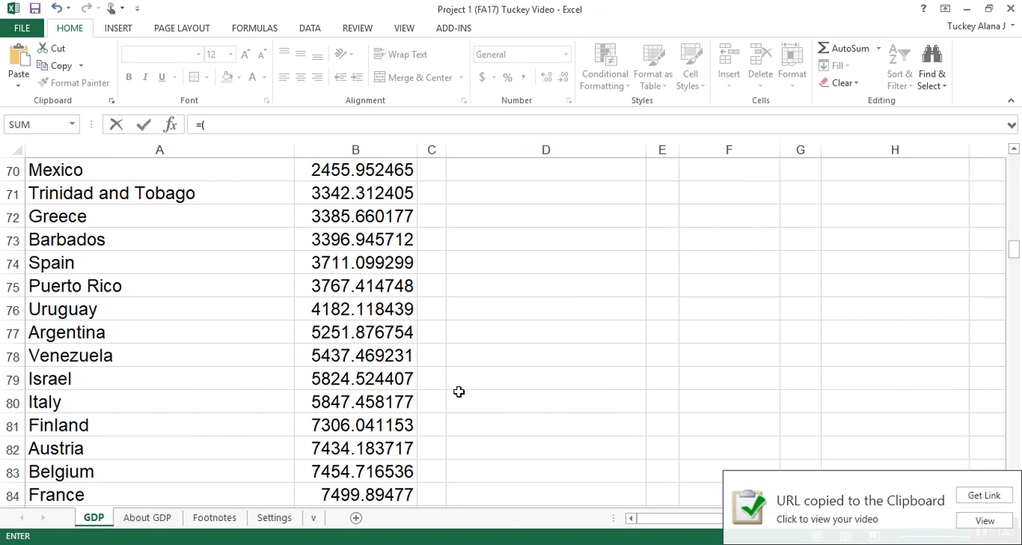
scroll(down, 3)
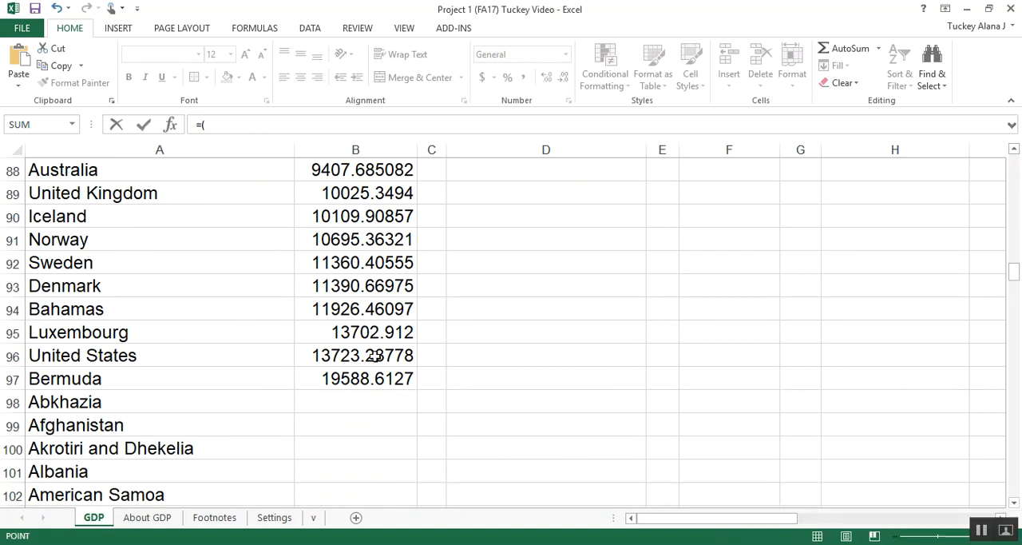
click(11, 355)
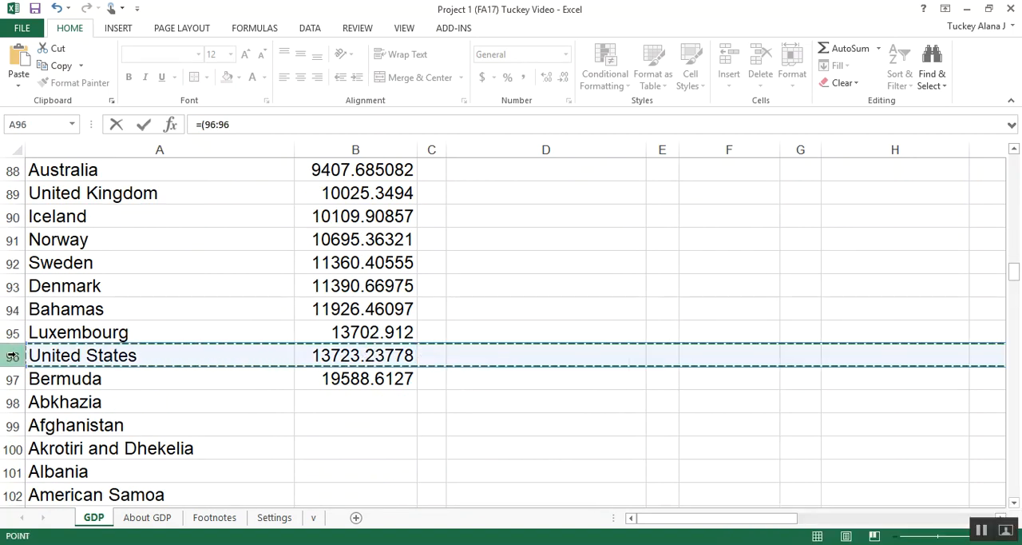
click(356, 150)
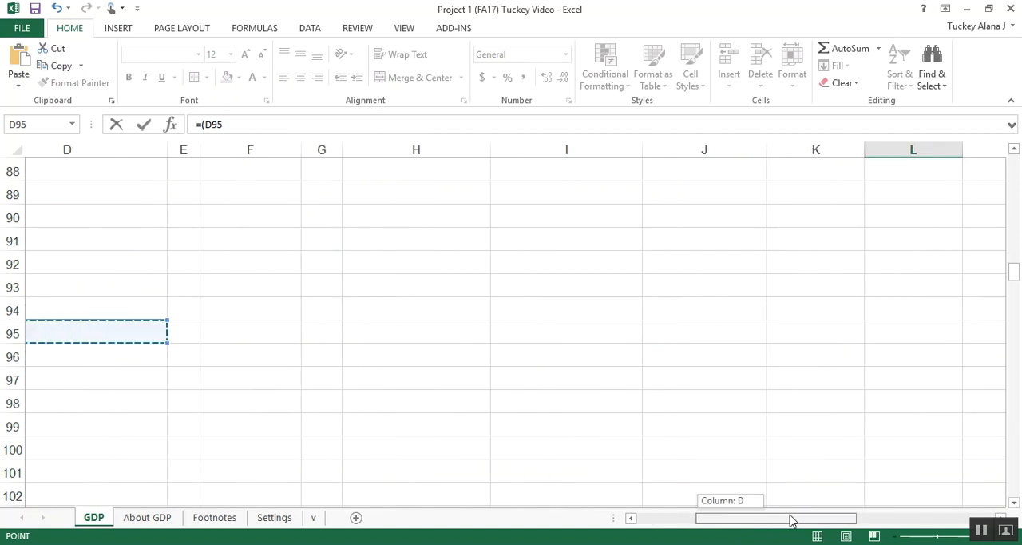
scroll(up, 3)
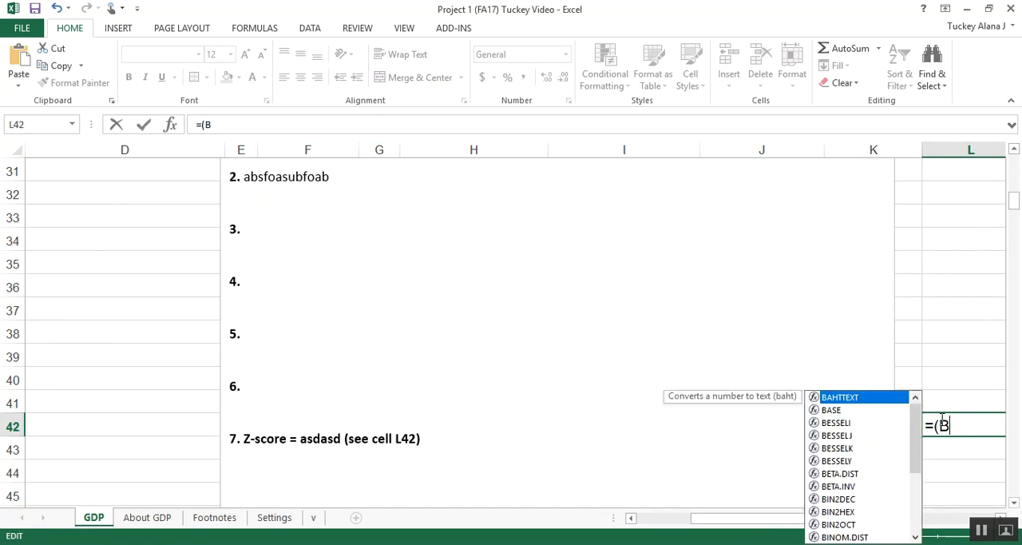
text(96)
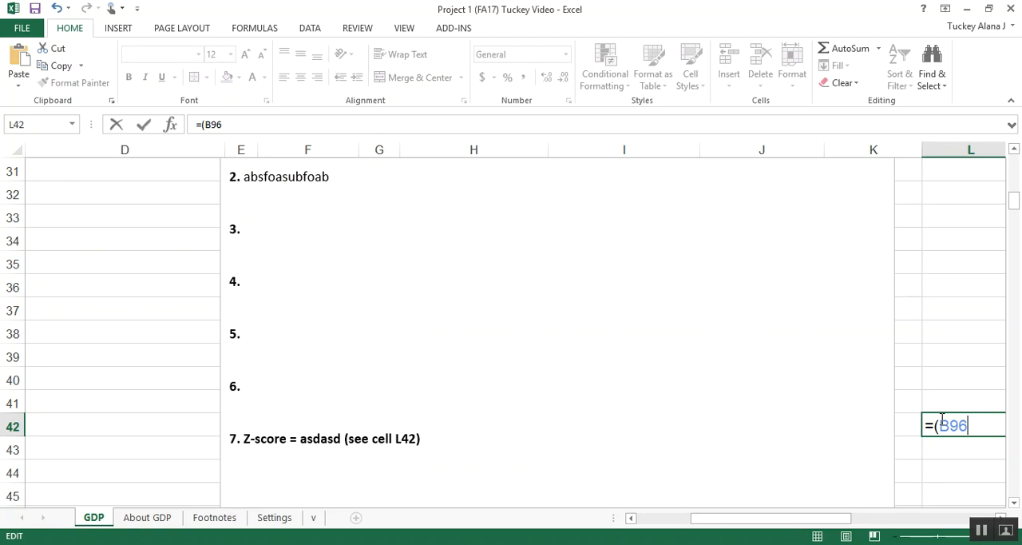
text(-)
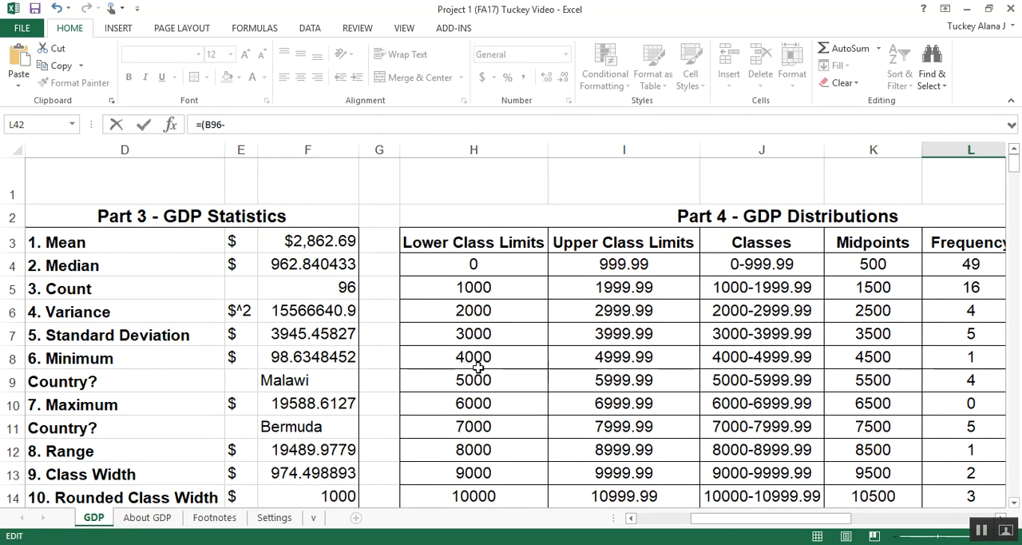
click(308, 240)
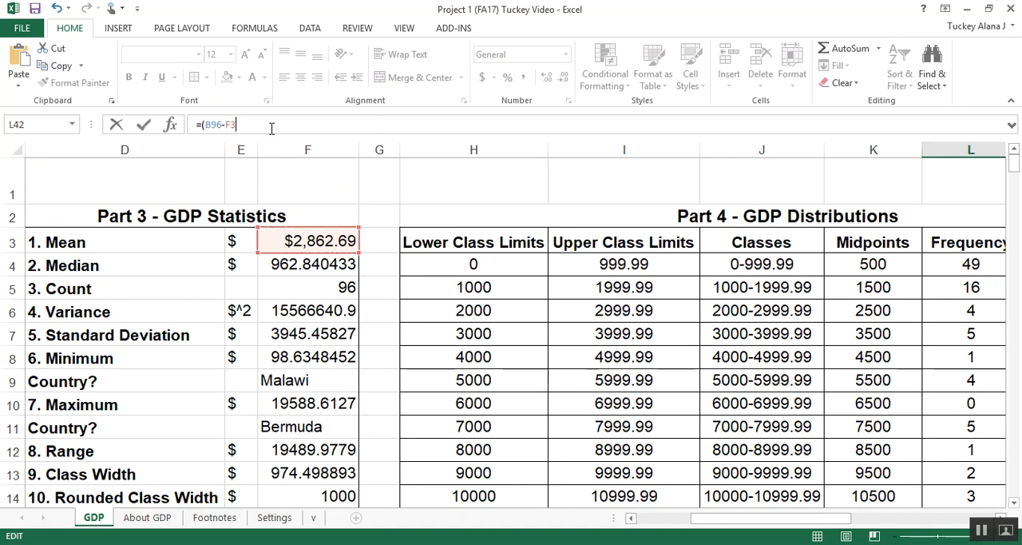
text(/F7)
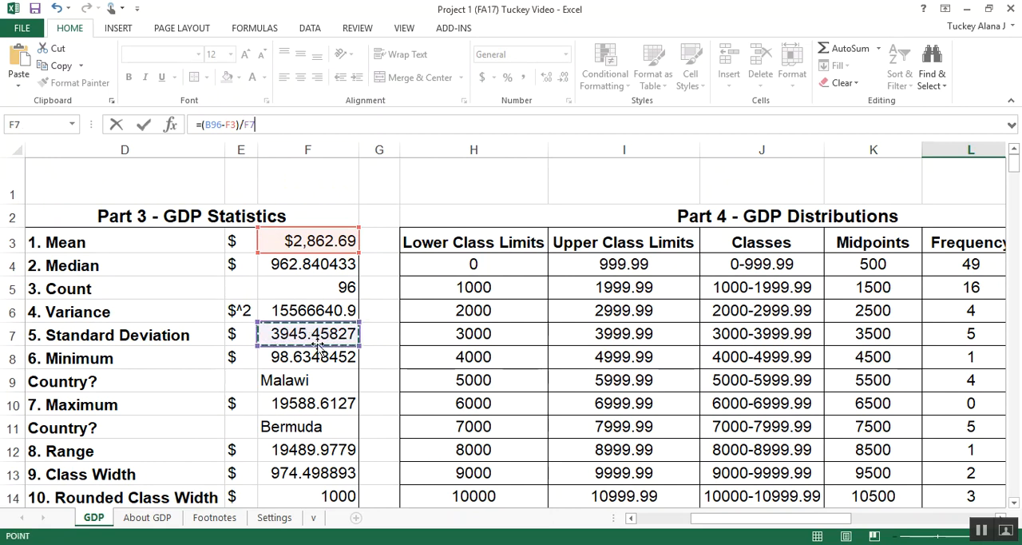
mouse_move(311, 345)
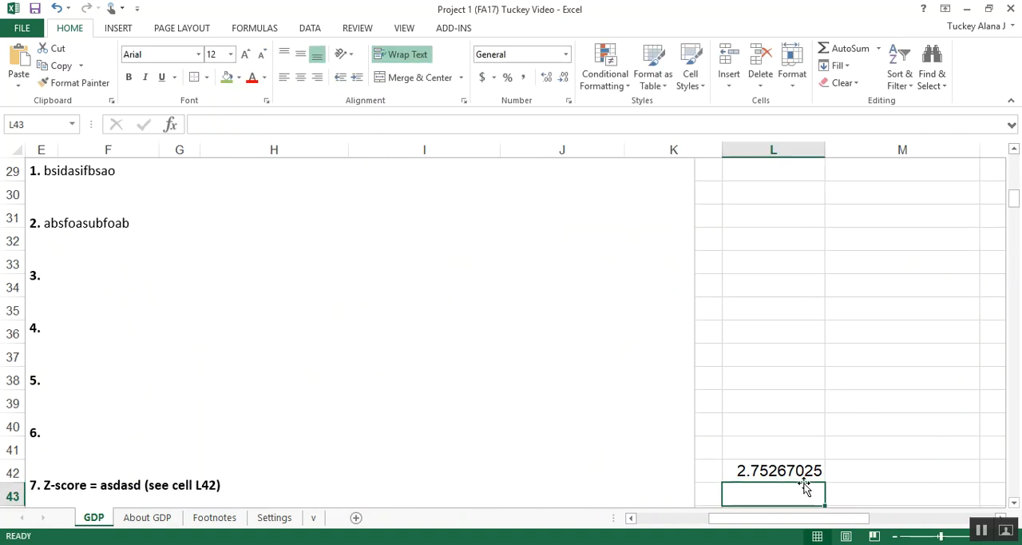
- Replace item 7's placeholder with 2.753, then select L43
click(777, 470)
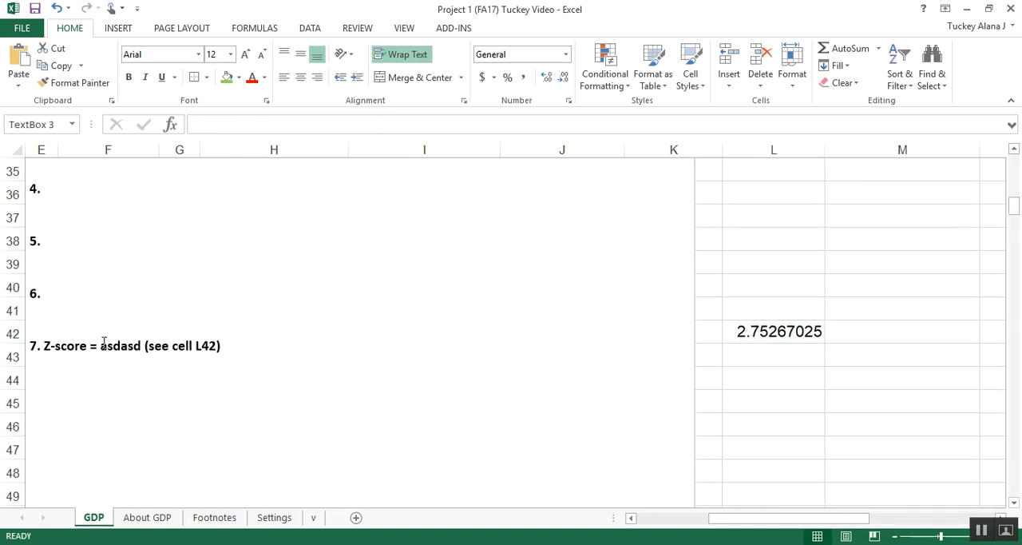
double_click(120, 346)
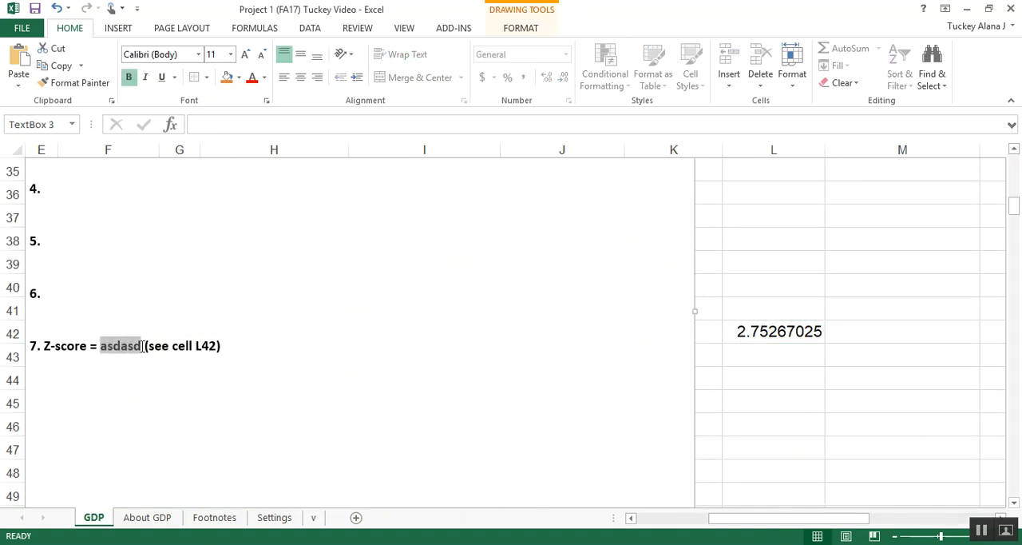
text(2.753)
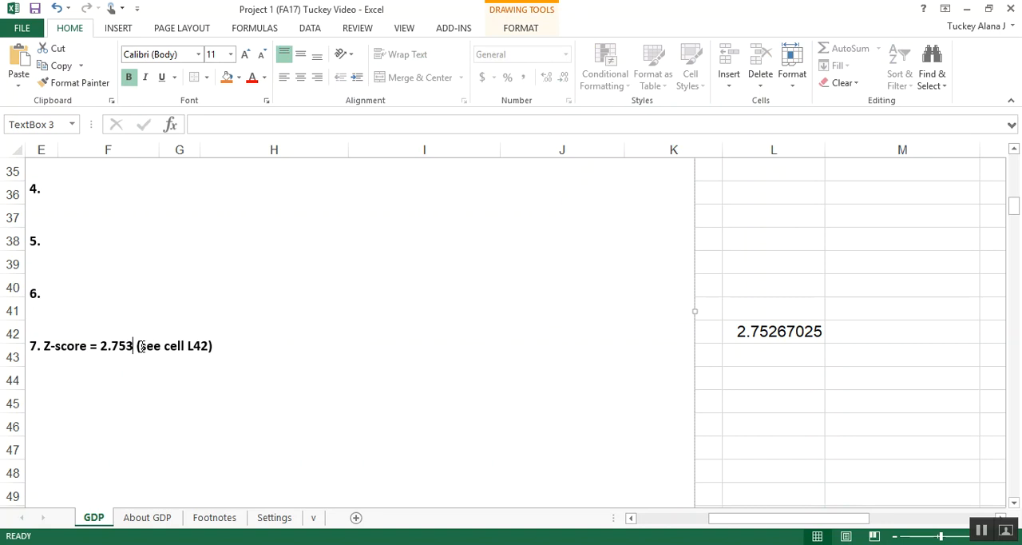
click(773, 331)
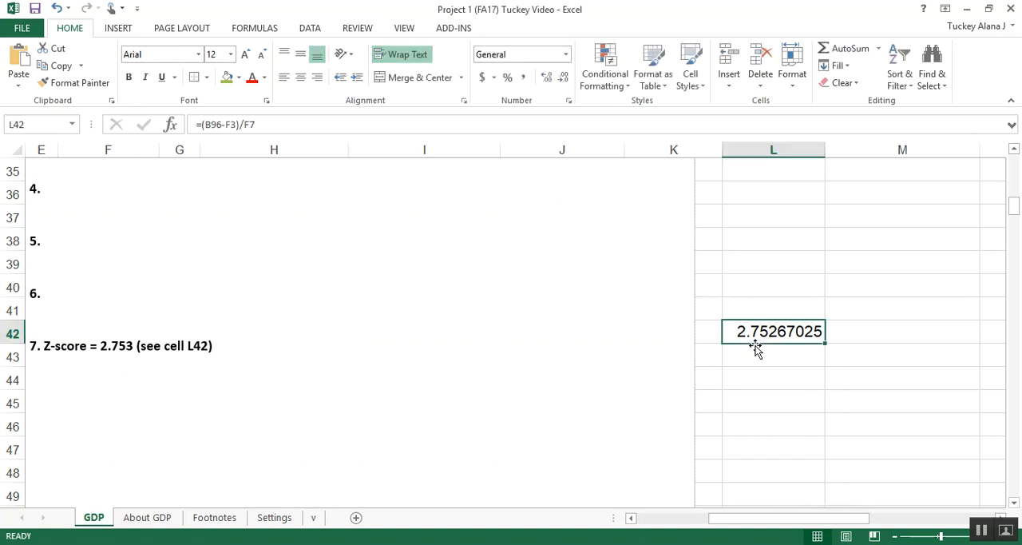
click(773, 359)
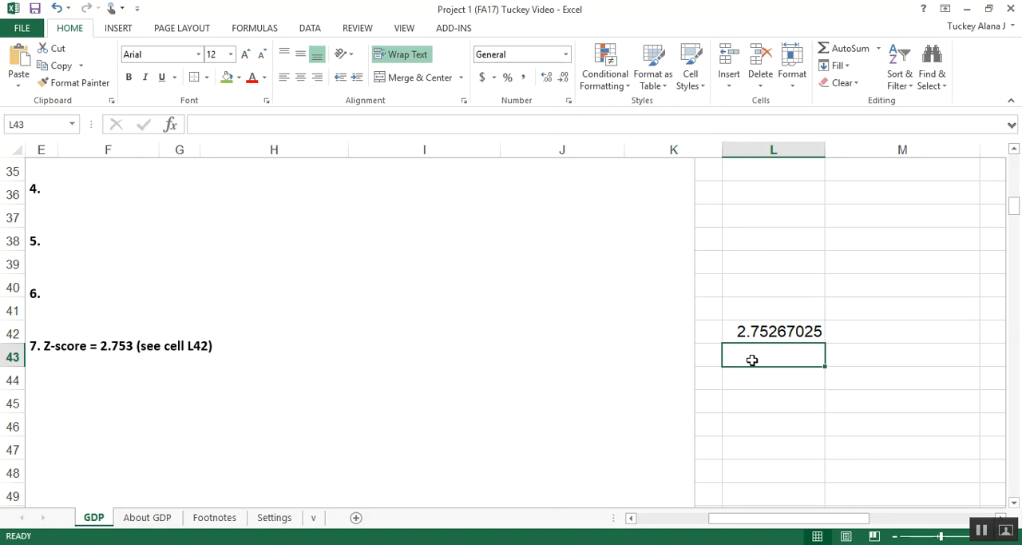
- Type =STANDARDIZE( in L43 and scroll down to the United States row 96
text(=STA)
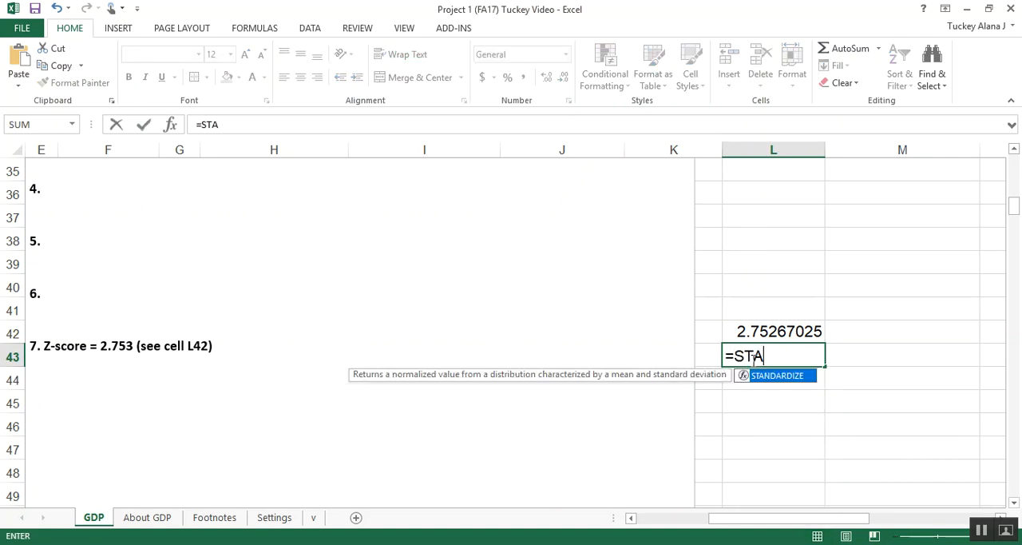
text(NDARDIZ)
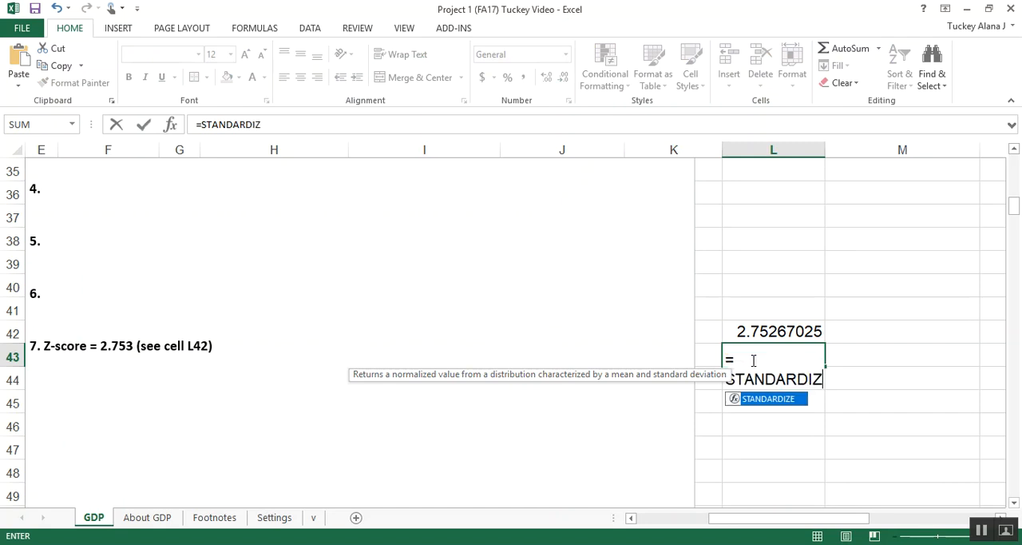
text(E()
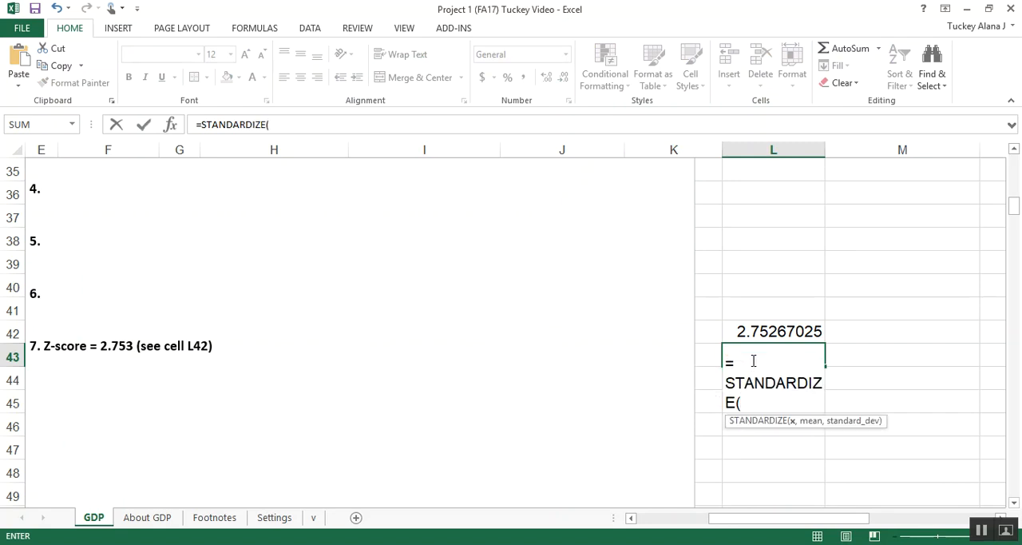
mouse_move(556, 406)
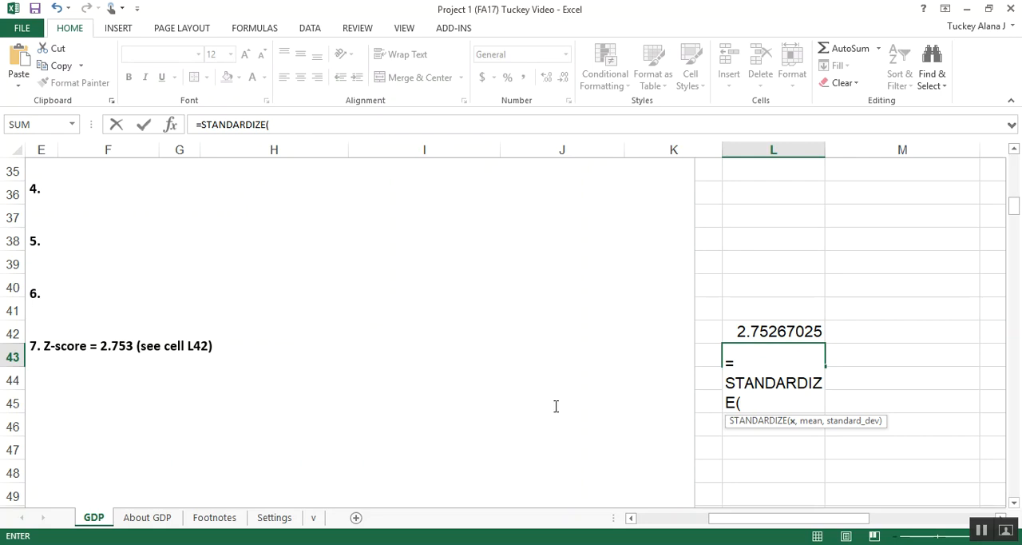
scroll(left, 3)
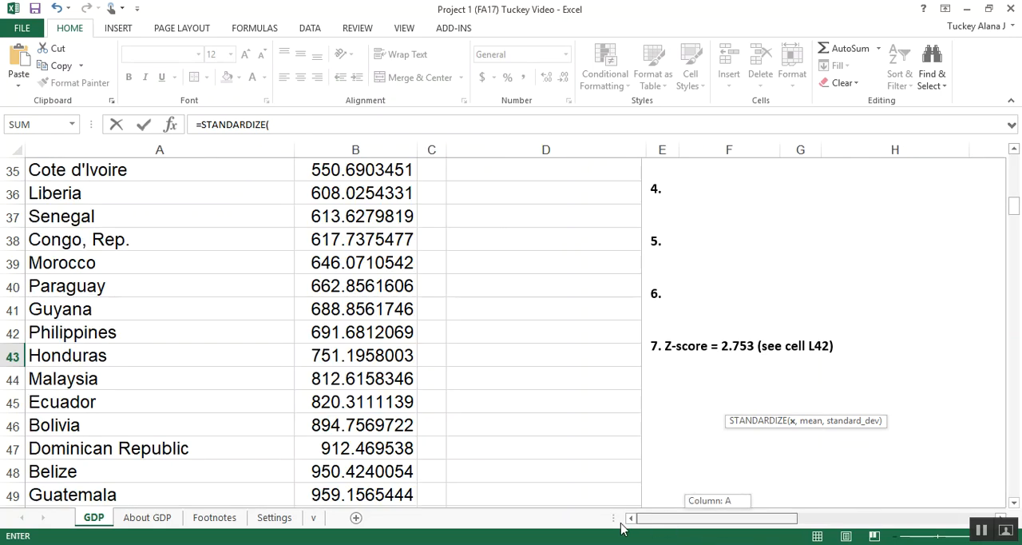
scroll(down, 3)
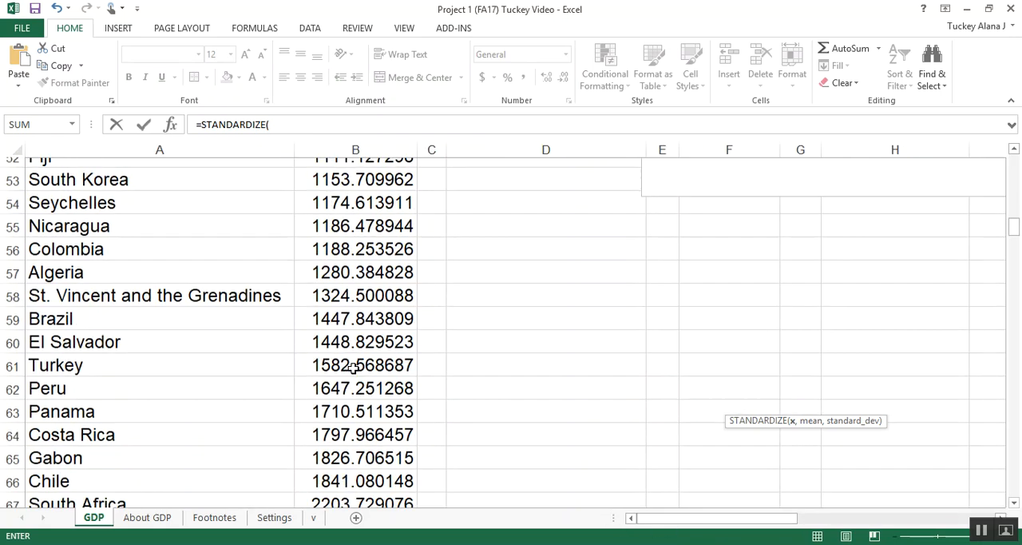
scroll(down, 3)
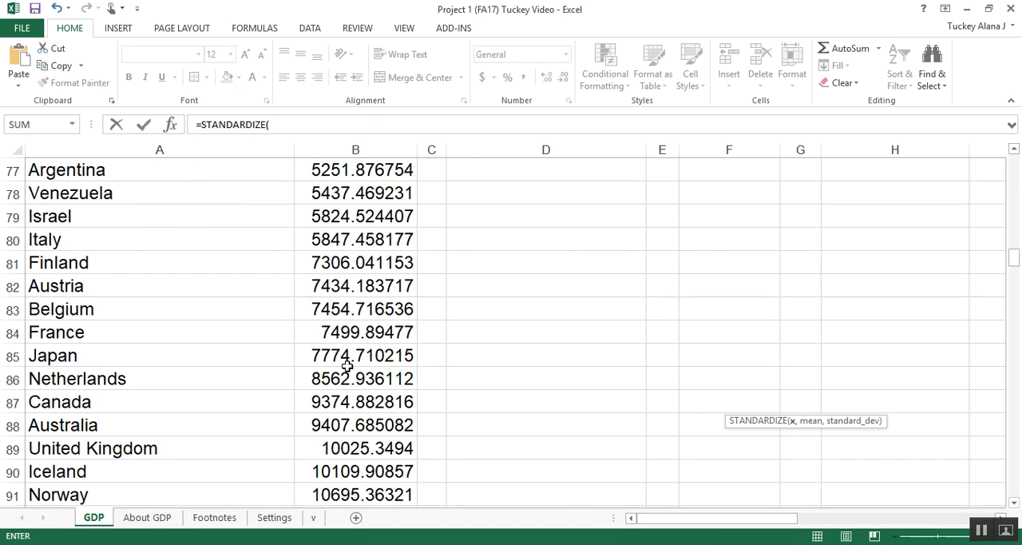
scroll(down, 3)
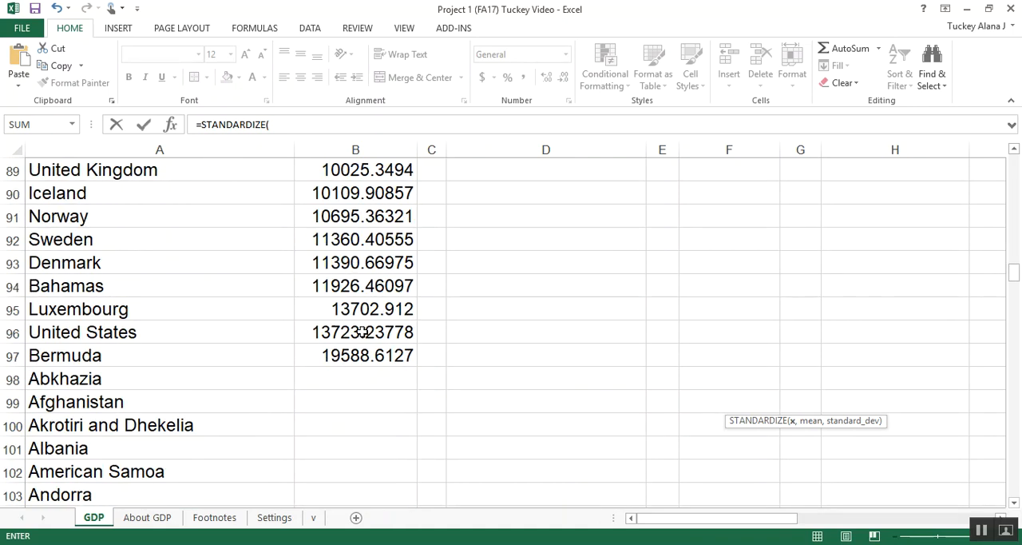
- Complete =STANDARDIZE(B96,F3,F7) in L43, returning 2.75267025
click(355, 331)
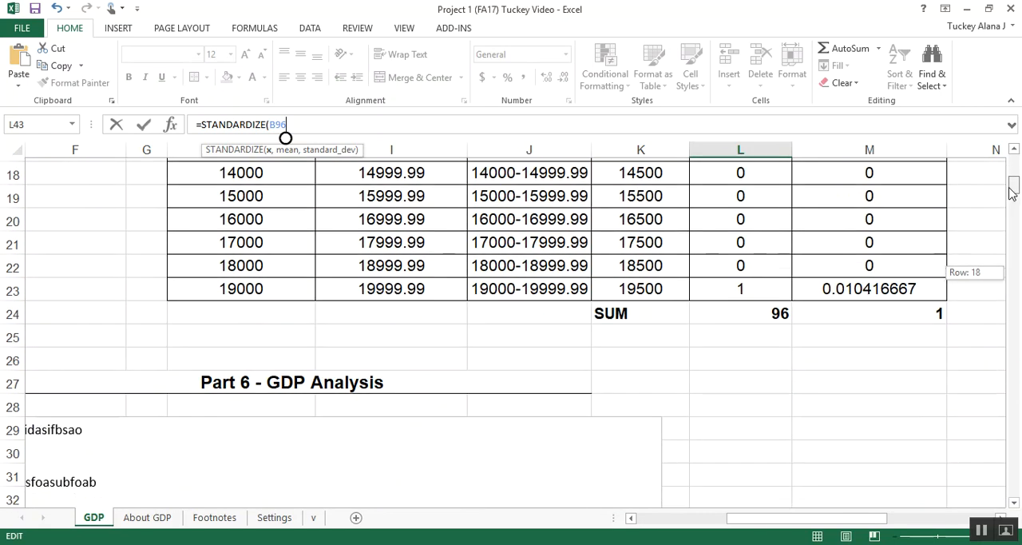
scroll(down, 3)
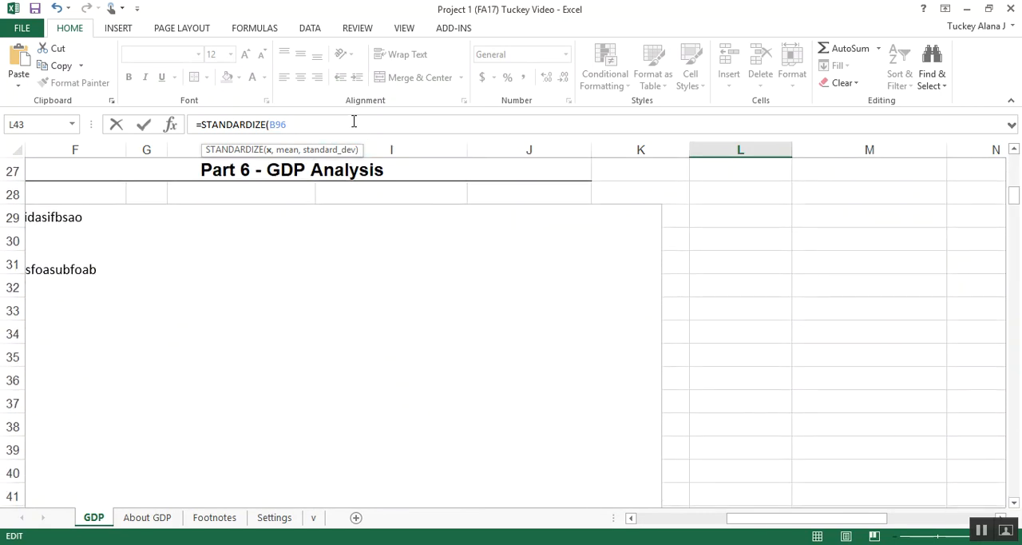
text(,)
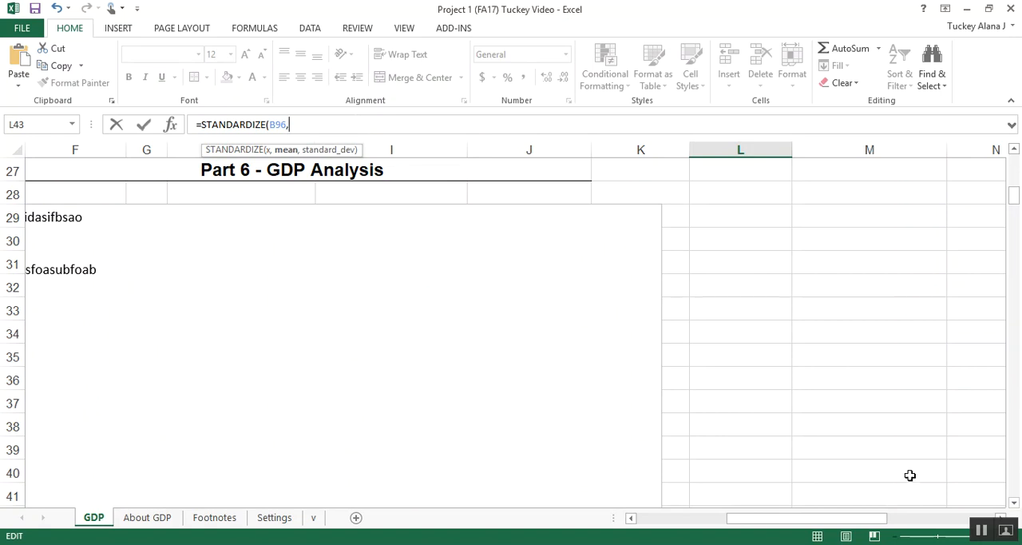
mouse_move(1016, 202)
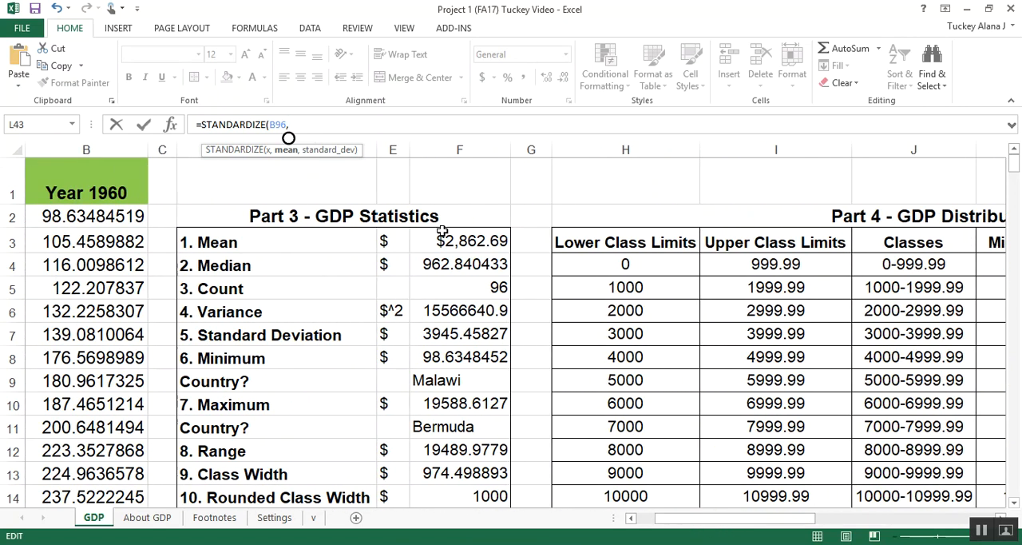
click(459, 241)
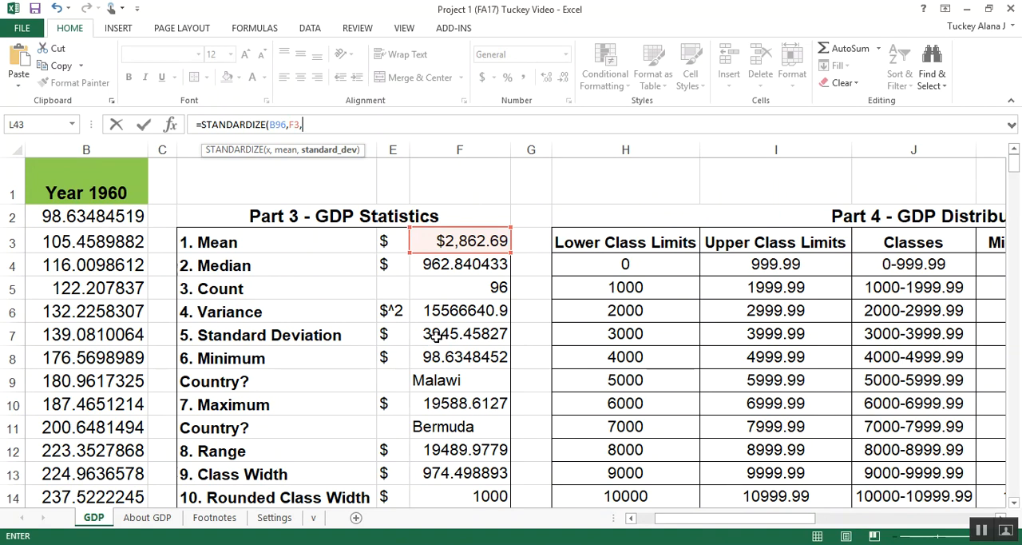
click(459, 334)
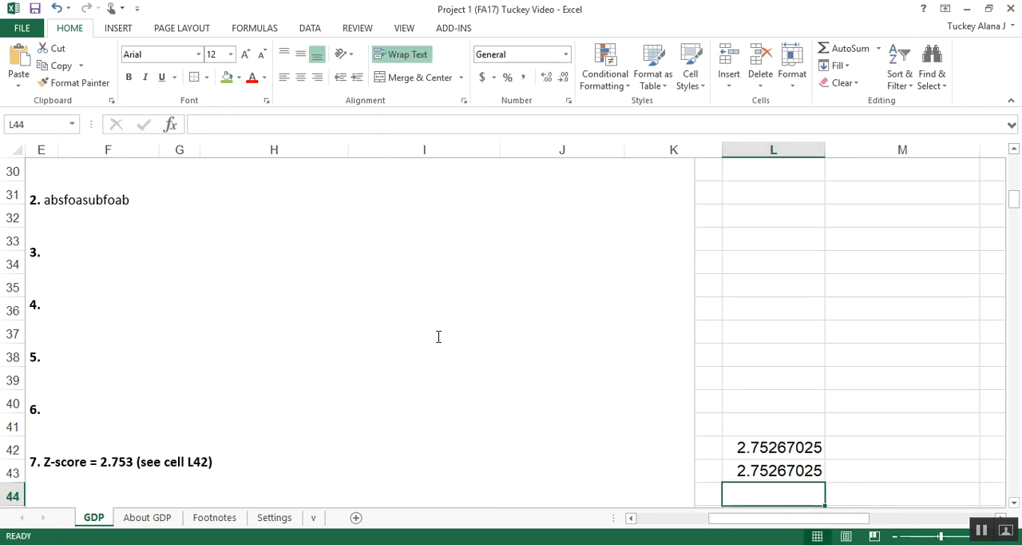
click(773, 447)
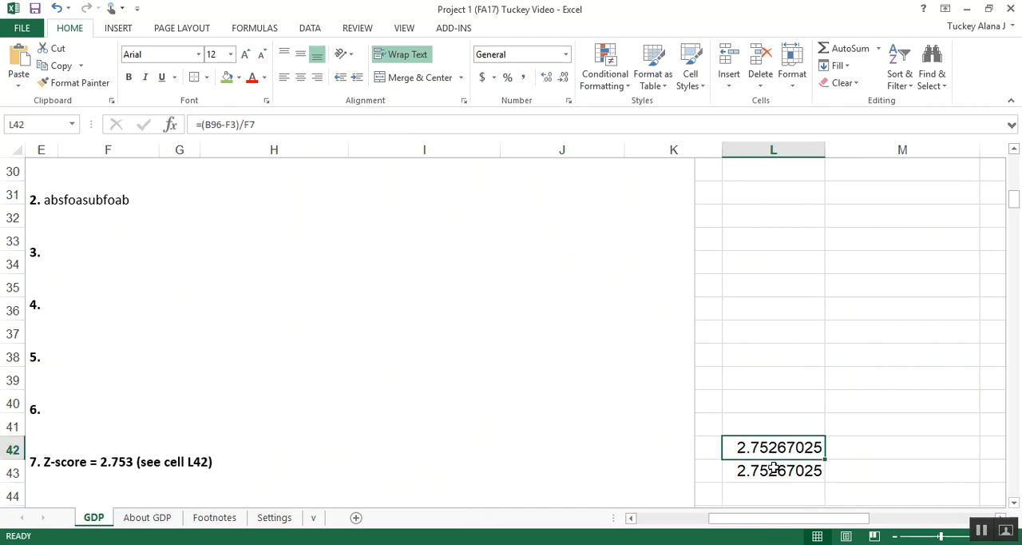
click(776, 470)
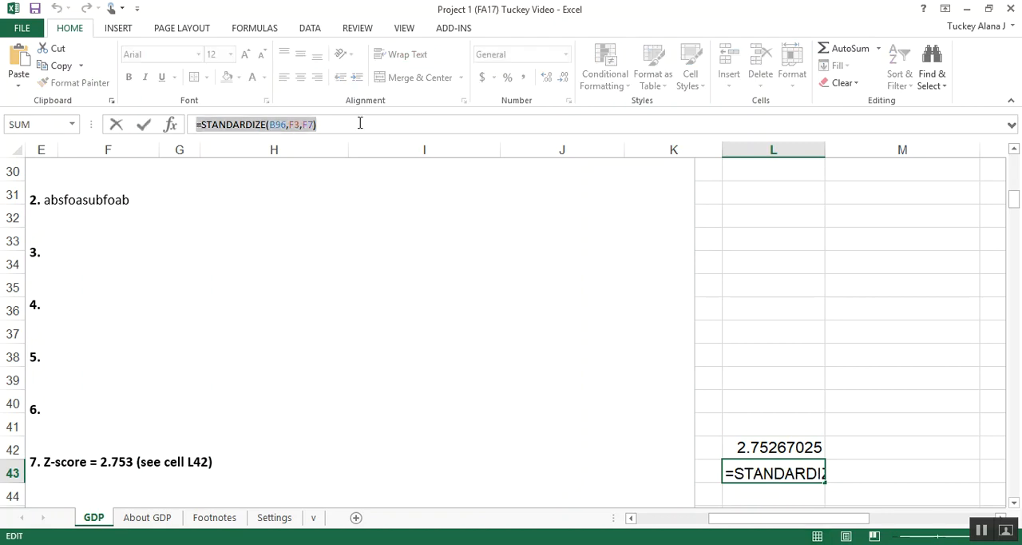
key(Enter)
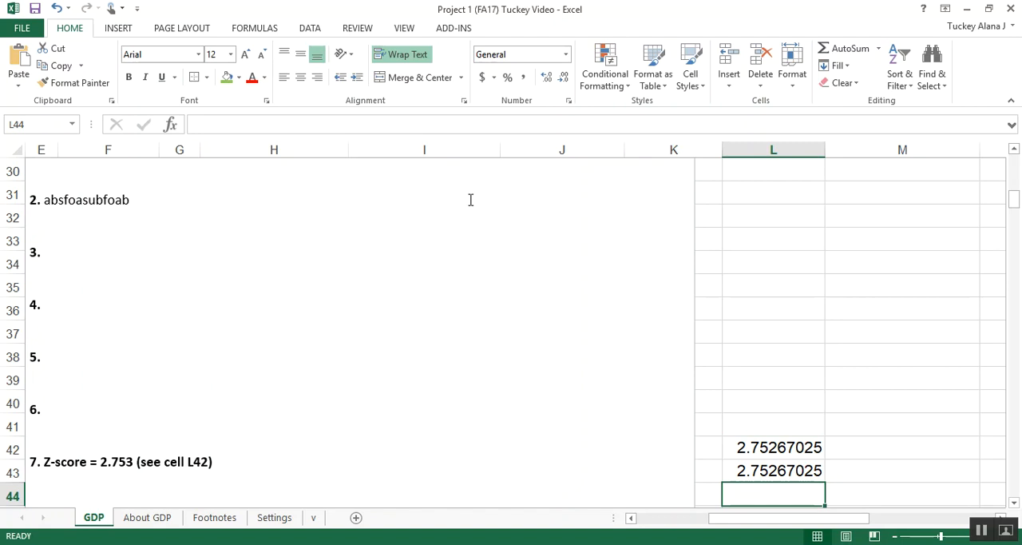
mouse_move(624, 216)
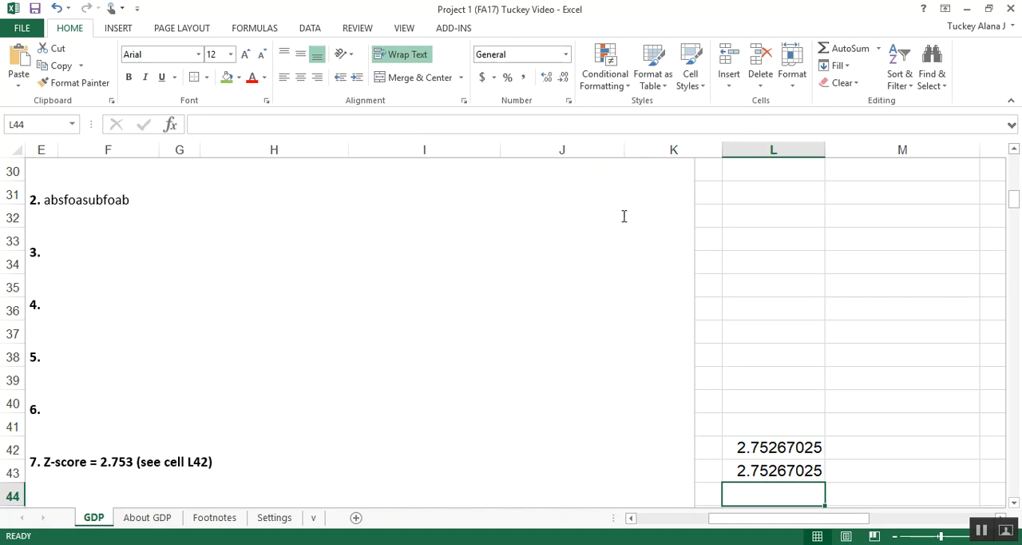
scroll(down, 3)
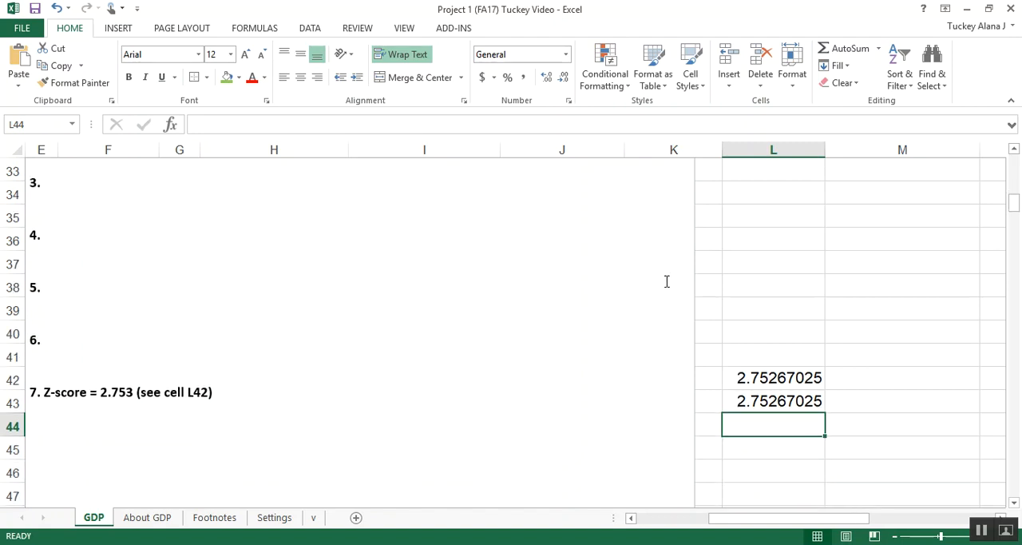
mouse_move(741, 366)
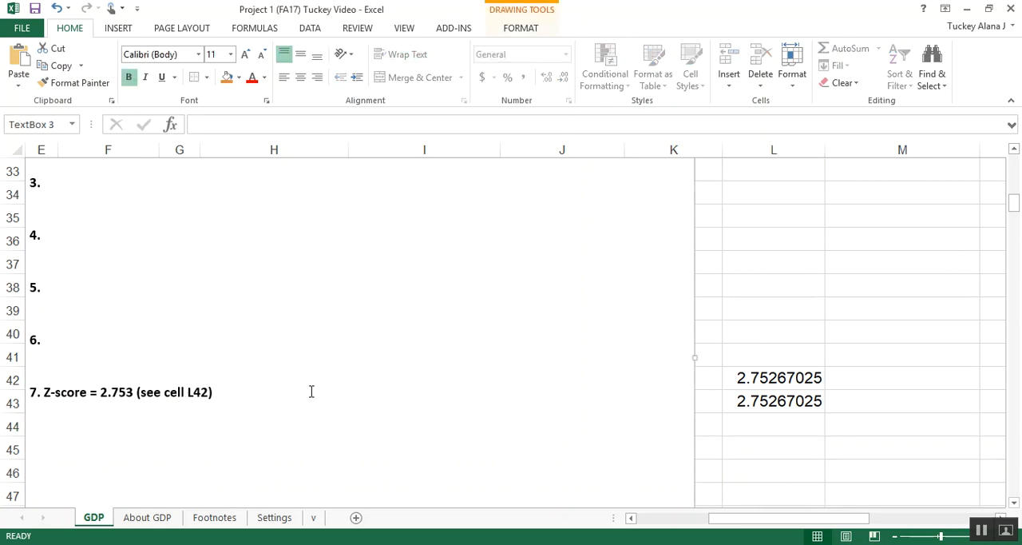
- Add list items 8., 9. and 10. and stretch the text box down to fit
text(8.)
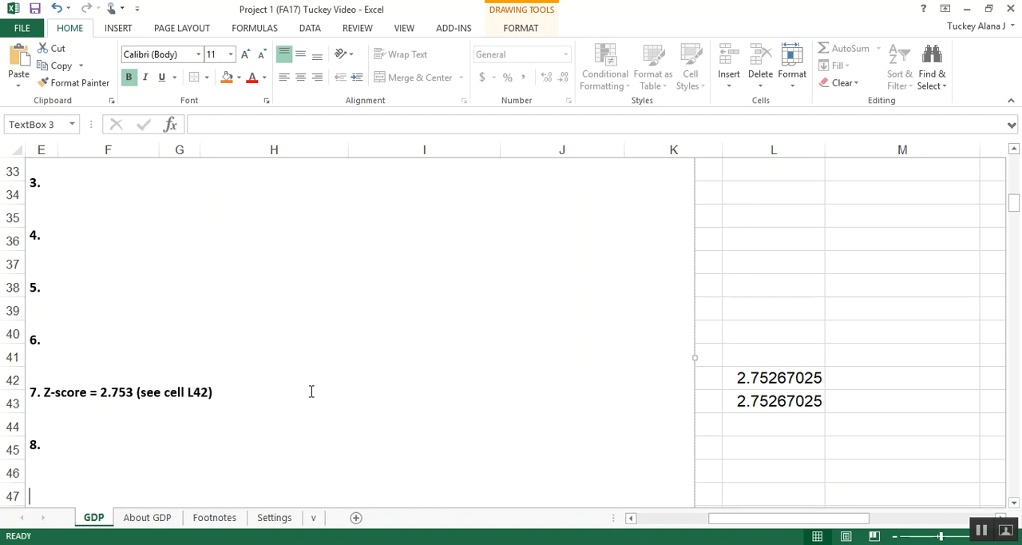
text(9.)
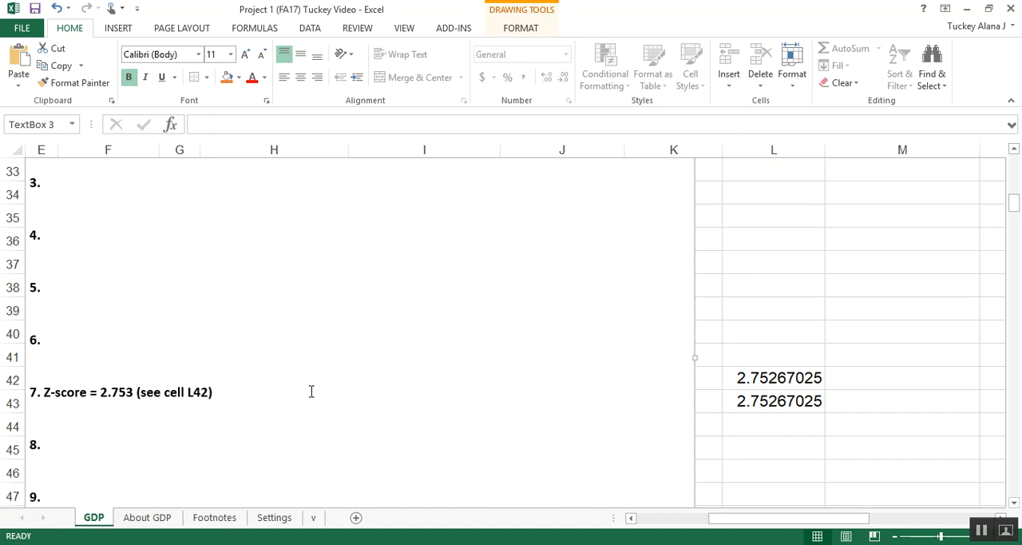
scroll(down, 3)
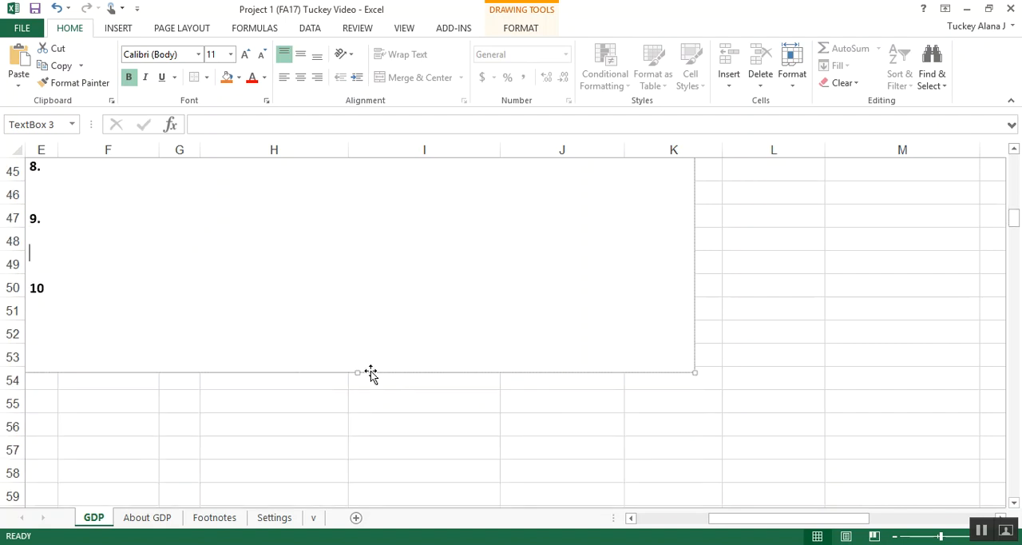
drag(358, 372, 358, 443)
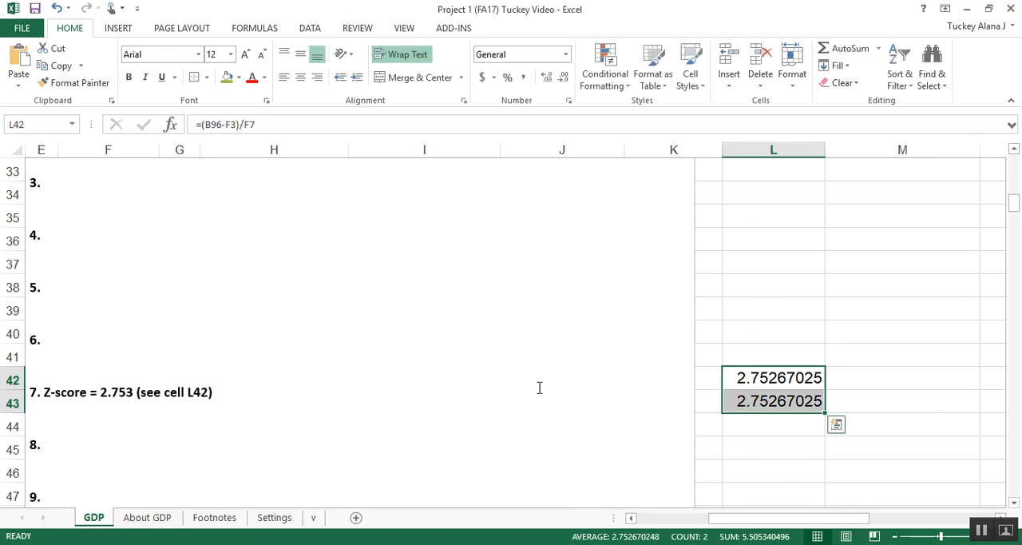
scroll(down, 3)
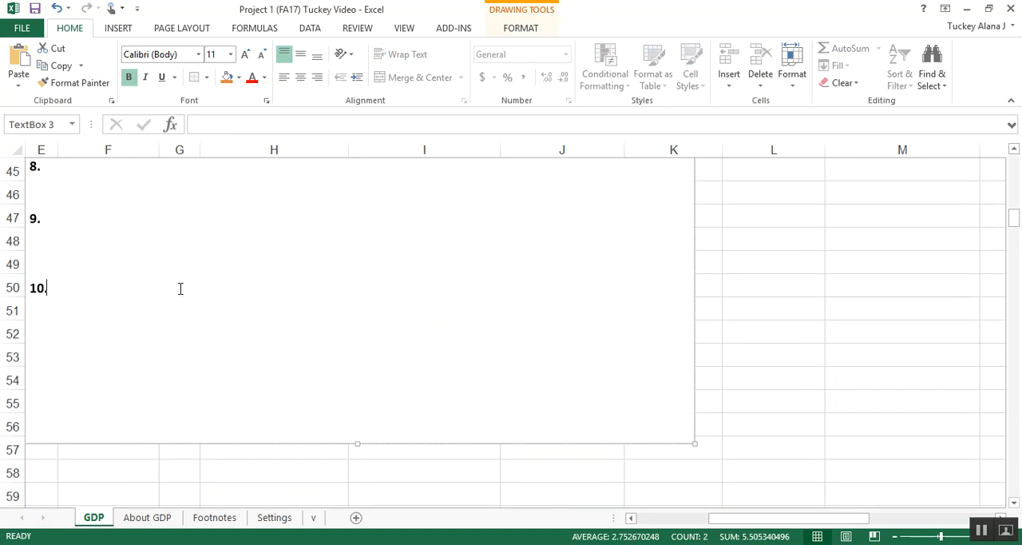
click(773, 332)
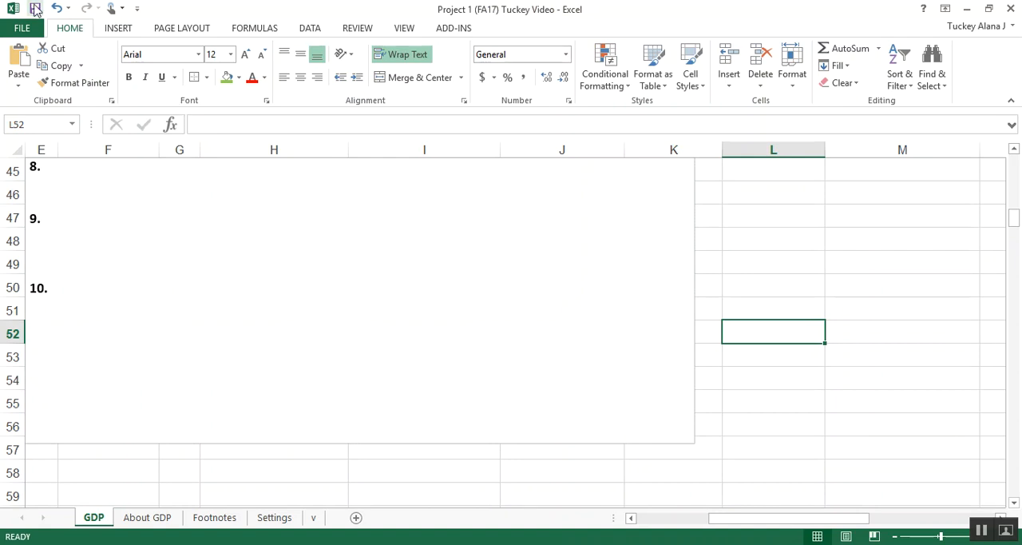
mouse_move(676, 483)
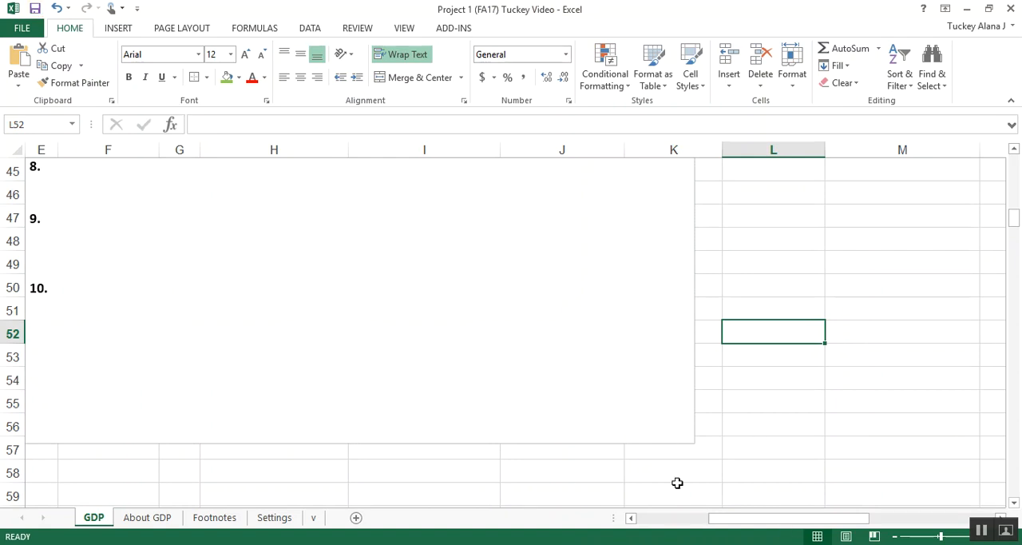
click(773, 264)
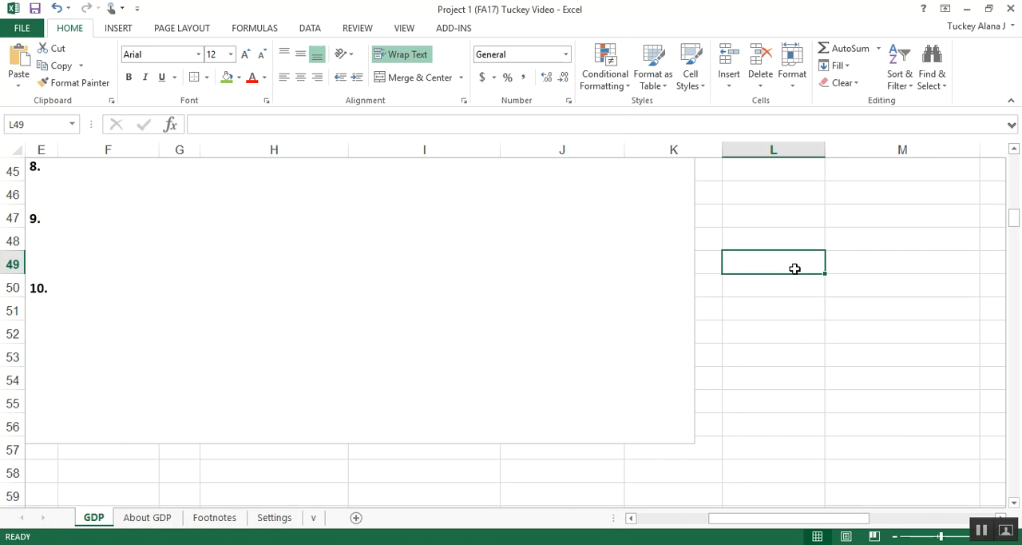
mouse_move(798, 278)
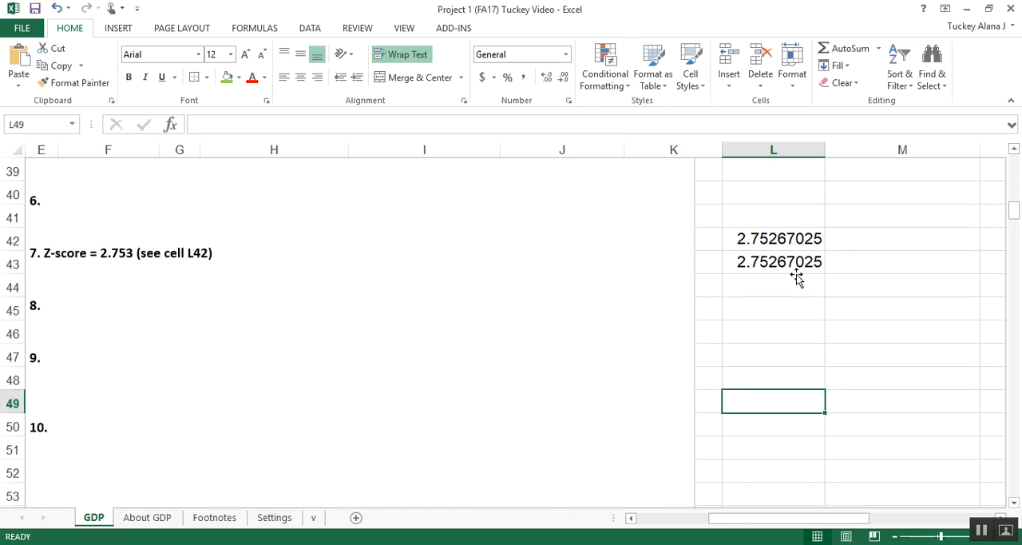
mouse_move(793, 274)
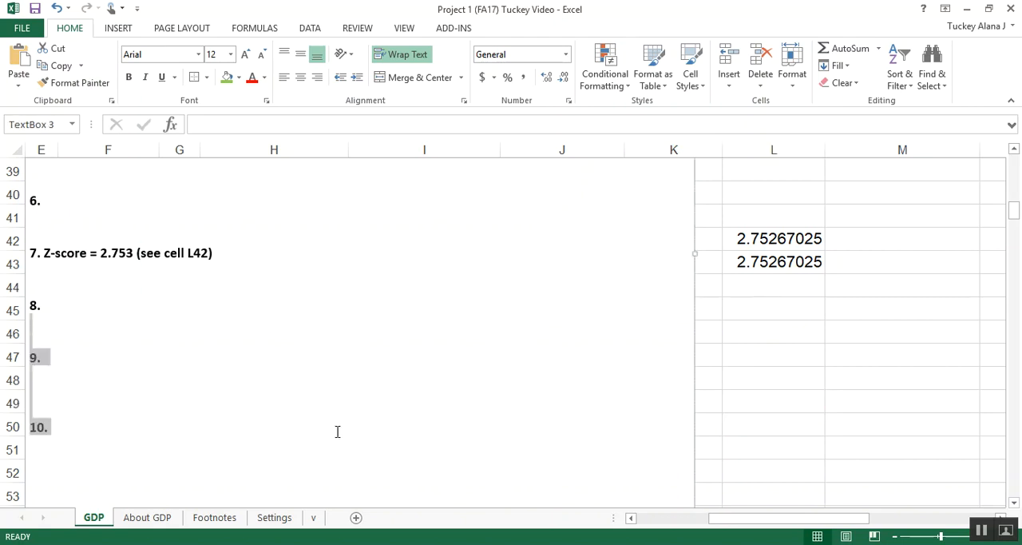
click(759, 306)
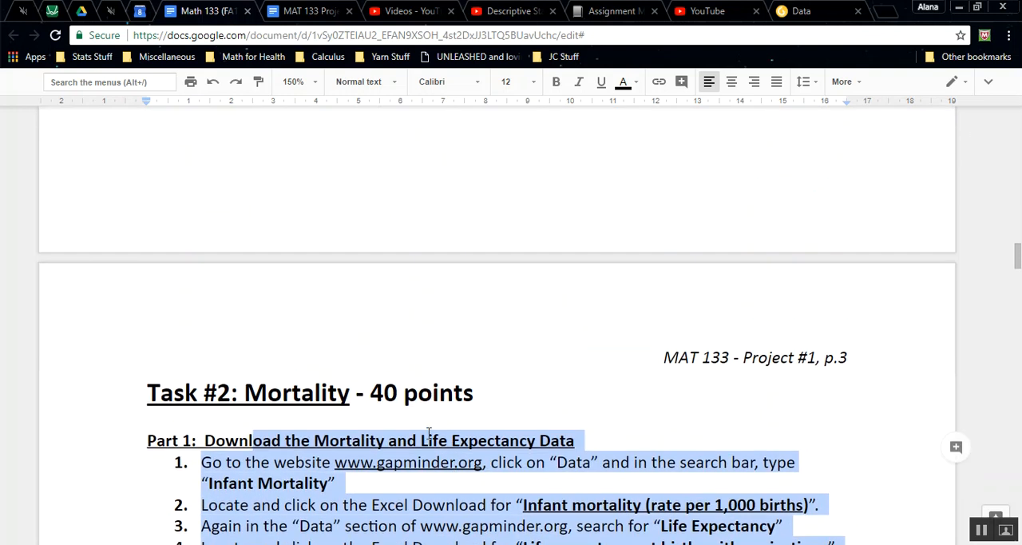
- Scroll the Google Docs assignment down to Part 6 questions 5–9 and the save reminder
scroll(down, 3)
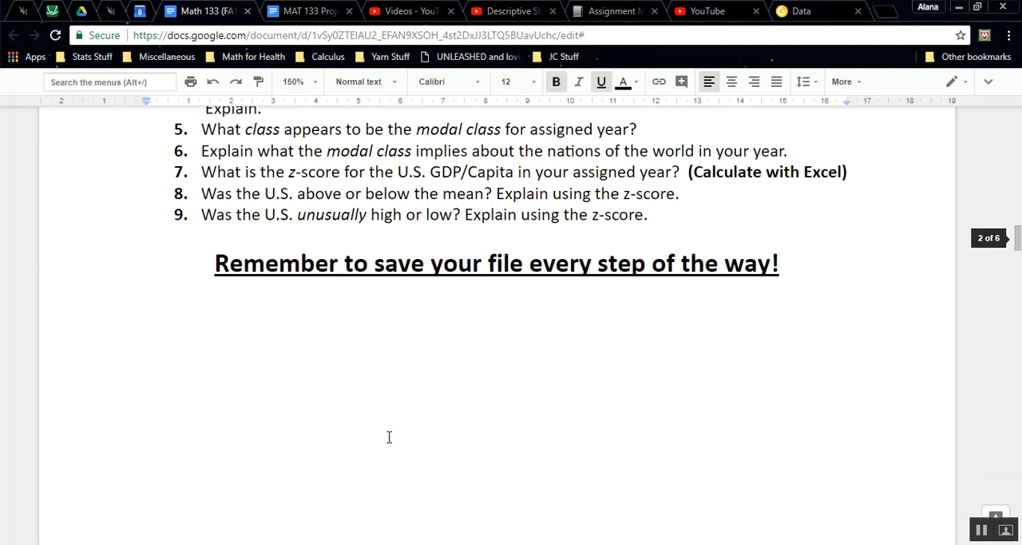